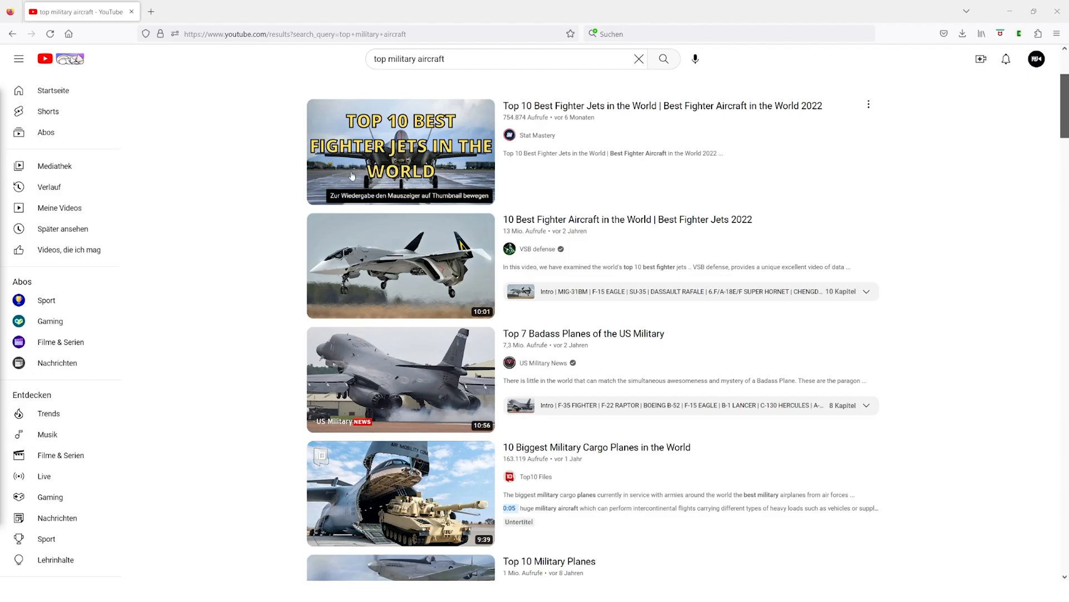
Play the Top 10 Best Fighter Jets video and jump to its Rafale chapter.
{"action": "left_click", "coordinate": [400, 151]}
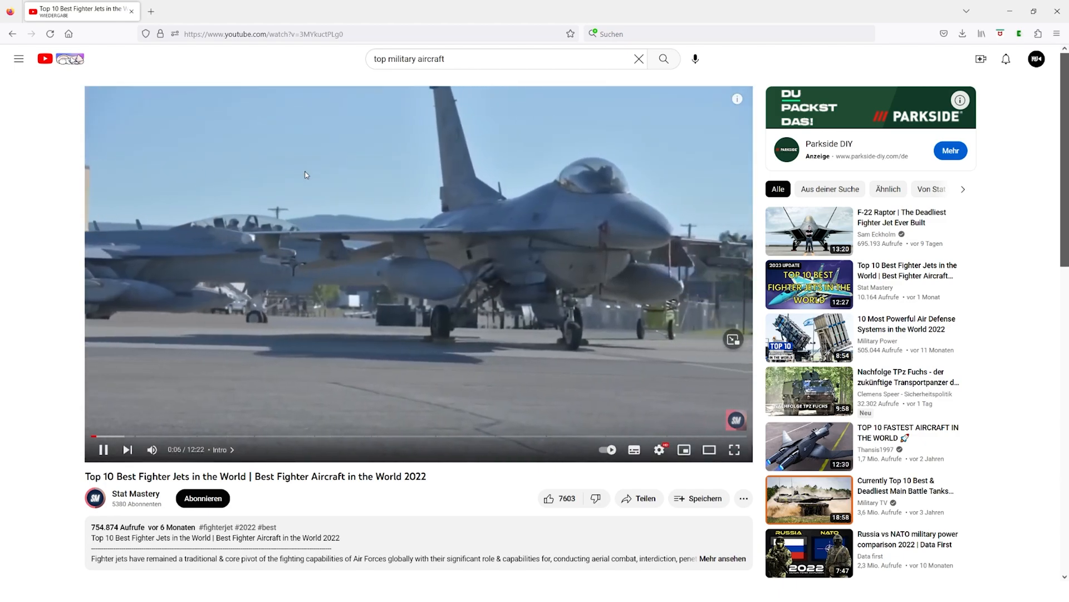
{"action": "left_click", "coordinate": [332, 437]}
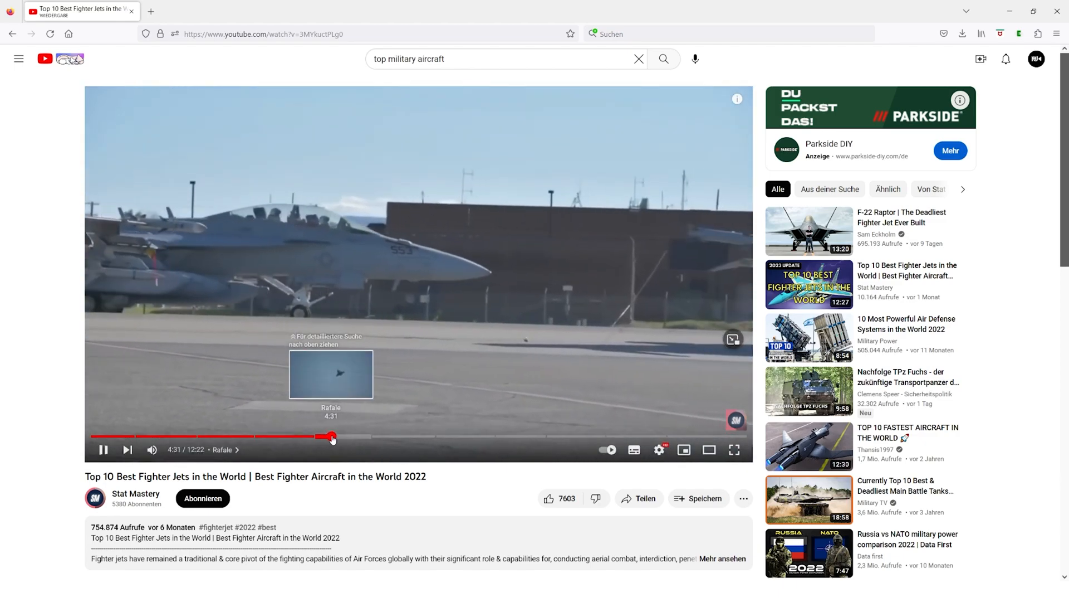
{"action": "left_click", "coordinate": [334, 436]}
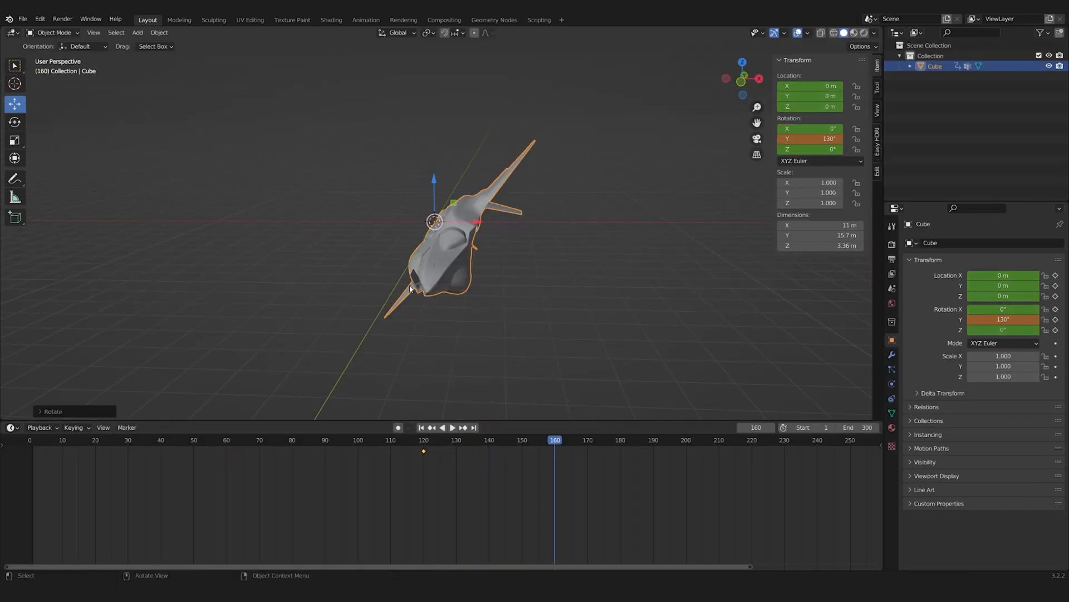
Keyframe the jet's rotation and location into a banking flight and shape the curves.
{"action": "left_click", "coordinate": [423, 440]}
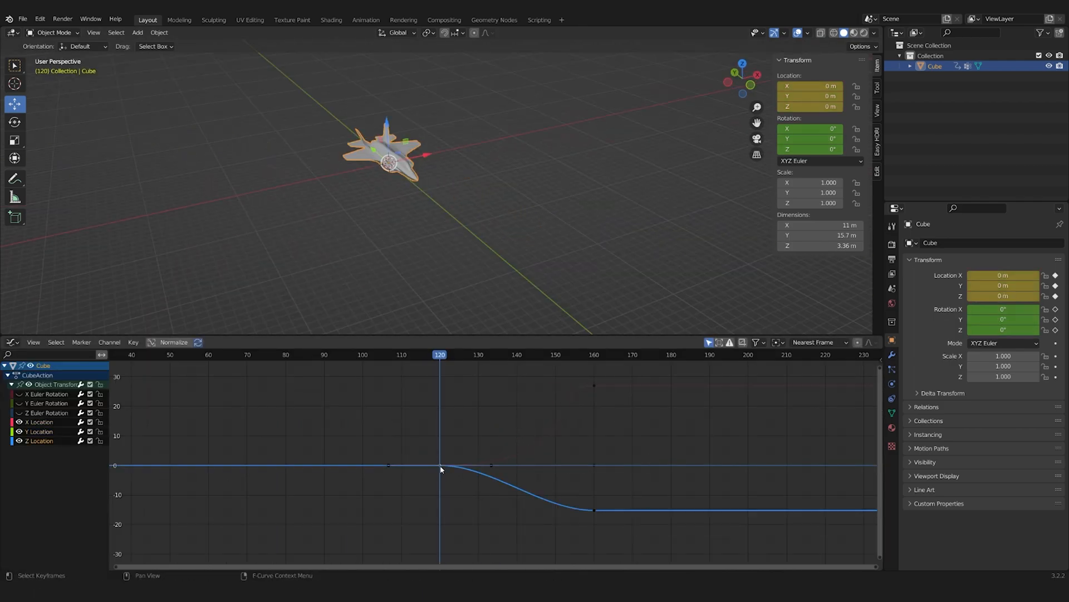
{"action": "key", "text": "space"}
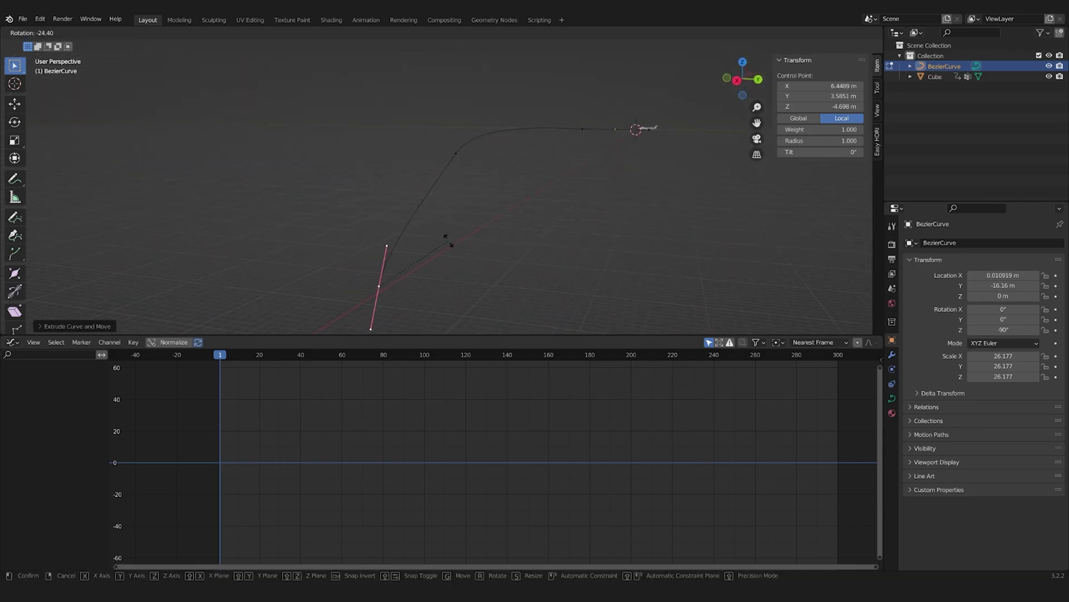
{"action": "mouse_move", "coordinate": [518, 177]}
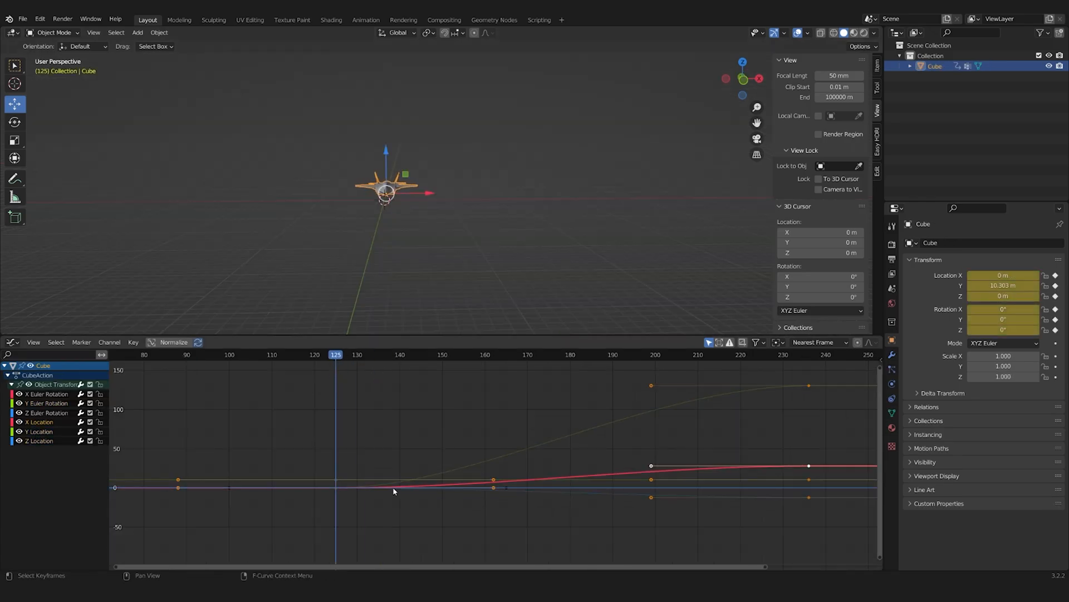
{"action": "left_click", "coordinate": [779, 354]}
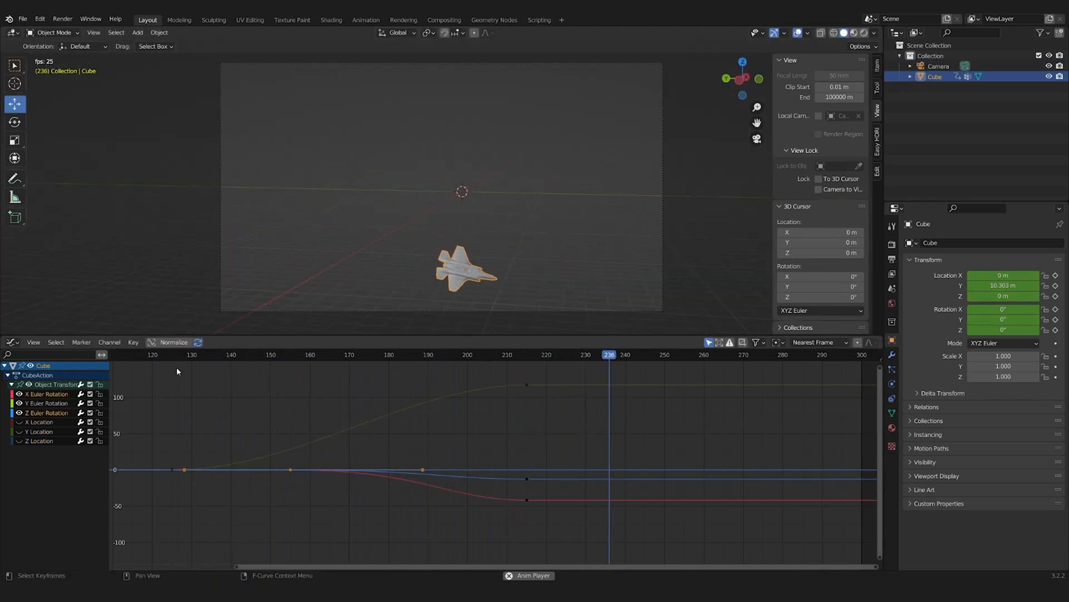
{"action": "left_click", "coordinate": [526, 355]}
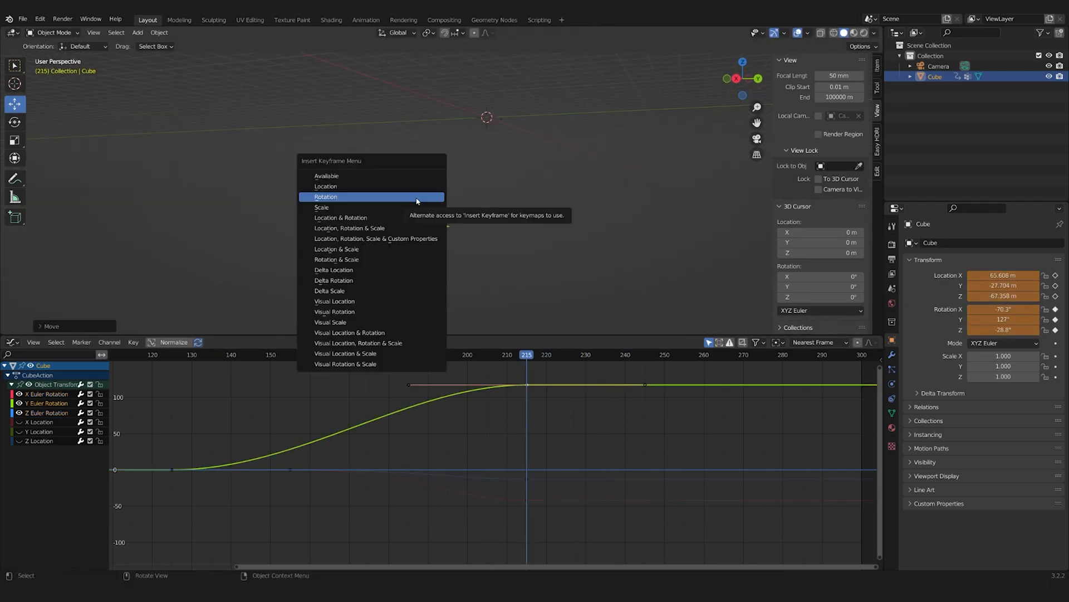
{"action": "left_click", "coordinate": [327, 196]}
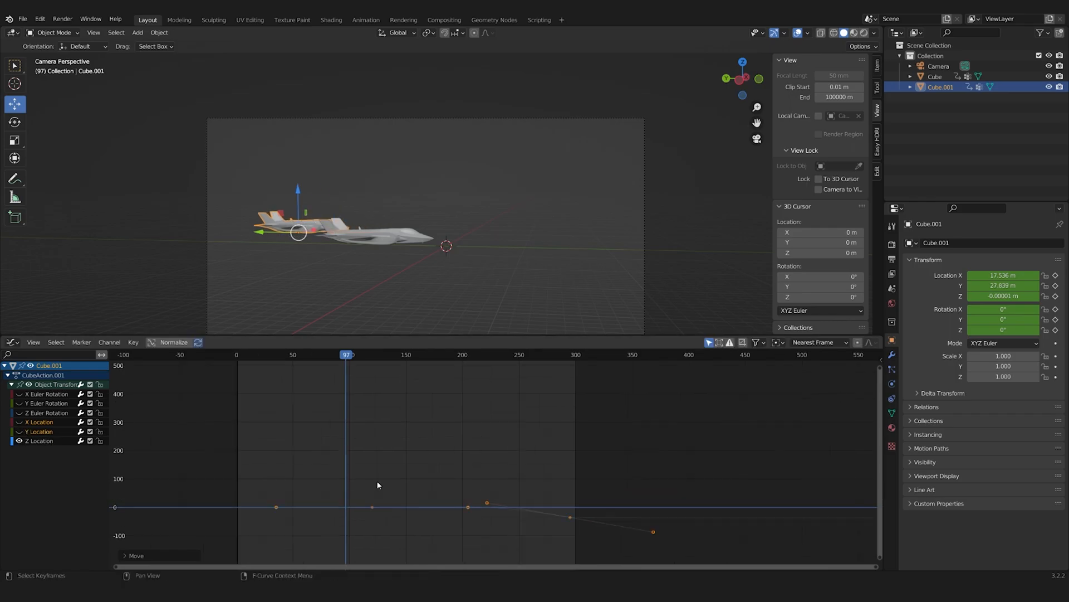
Add a camera framing the jet and duplicate the jet into a second animated copy.
{"action": "left_click", "coordinate": [11, 342]}
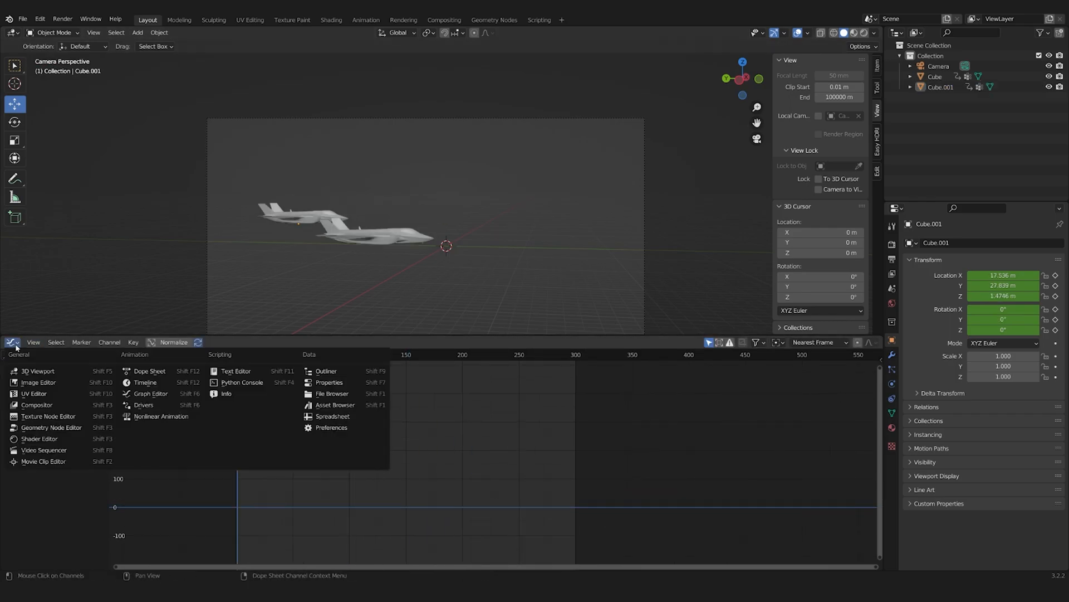
{"action": "left_click", "coordinate": [151, 394]}
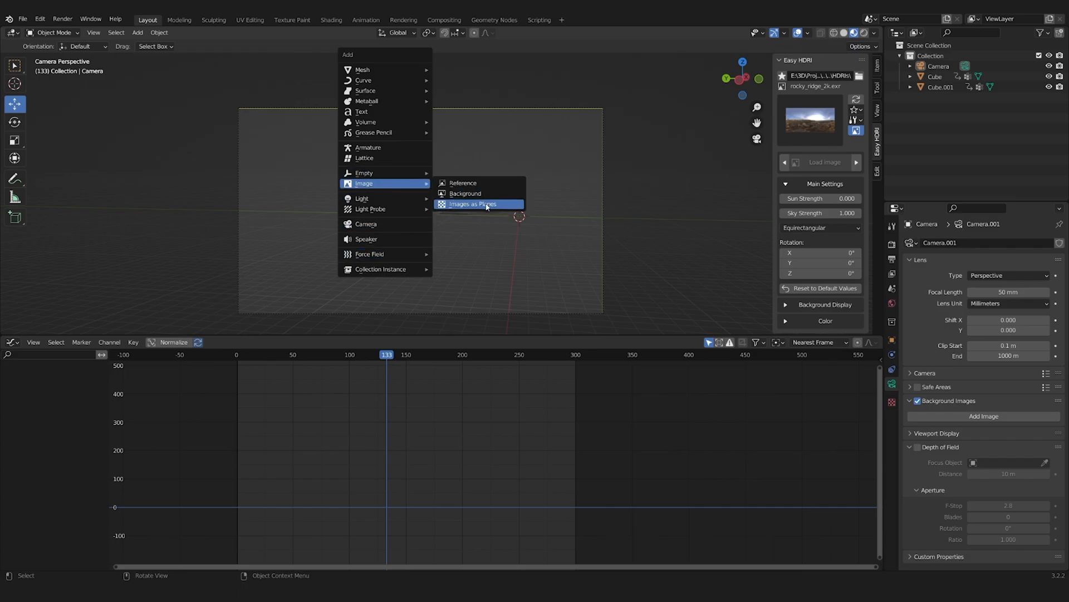
Import a cloud photo as an image plane behind the jets and build a noise-driven Volume Scatter material.
{"action": "left_click", "coordinate": [472, 204]}
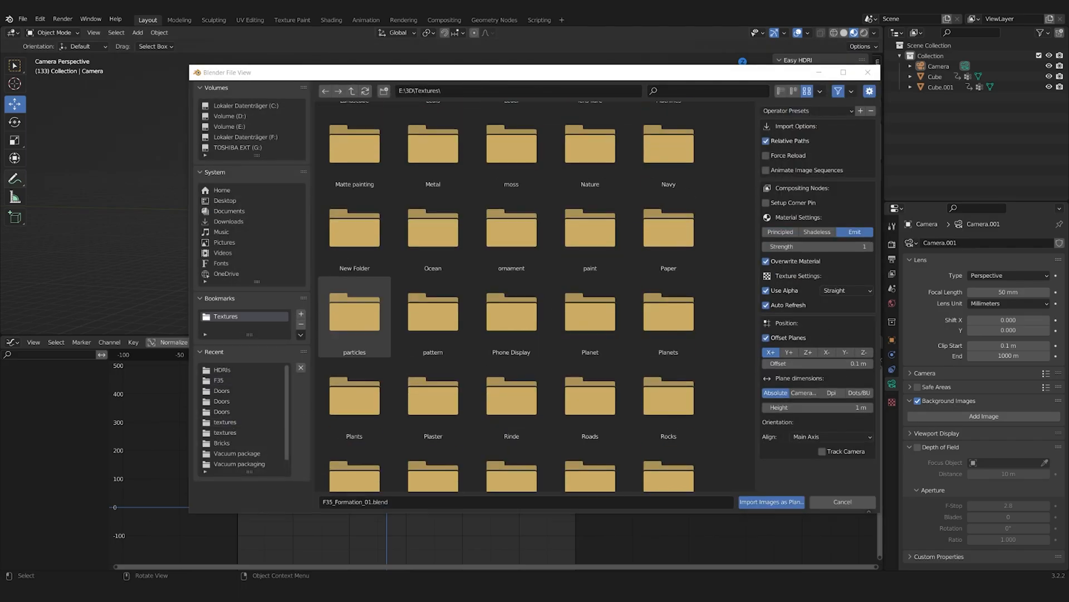
{"action": "left_click", "coordinate": [771, 501]}
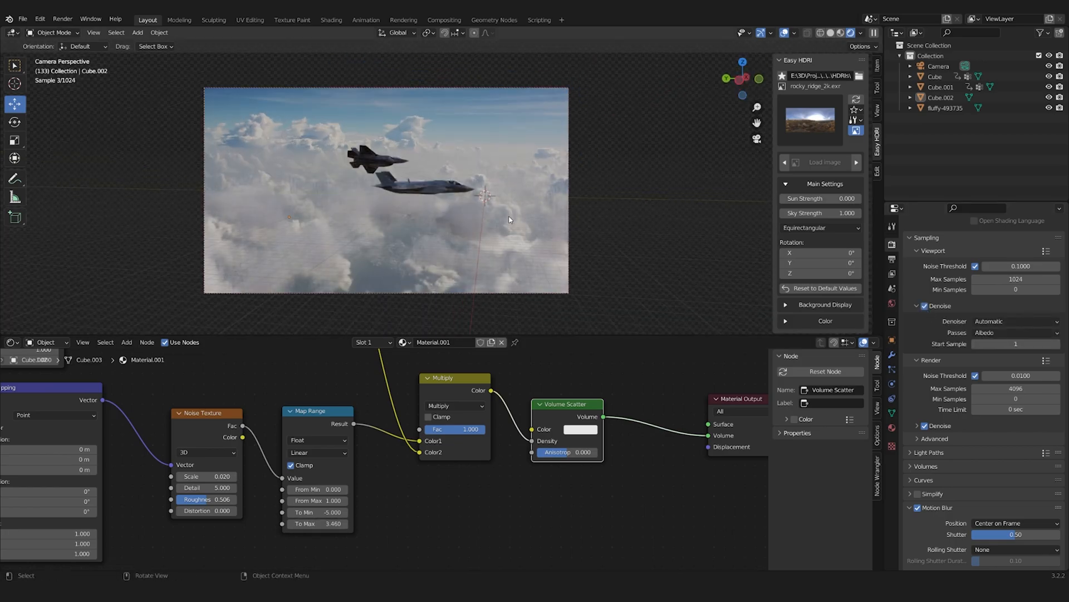
{"action": "left_click", "coordinate": [942, 97]}
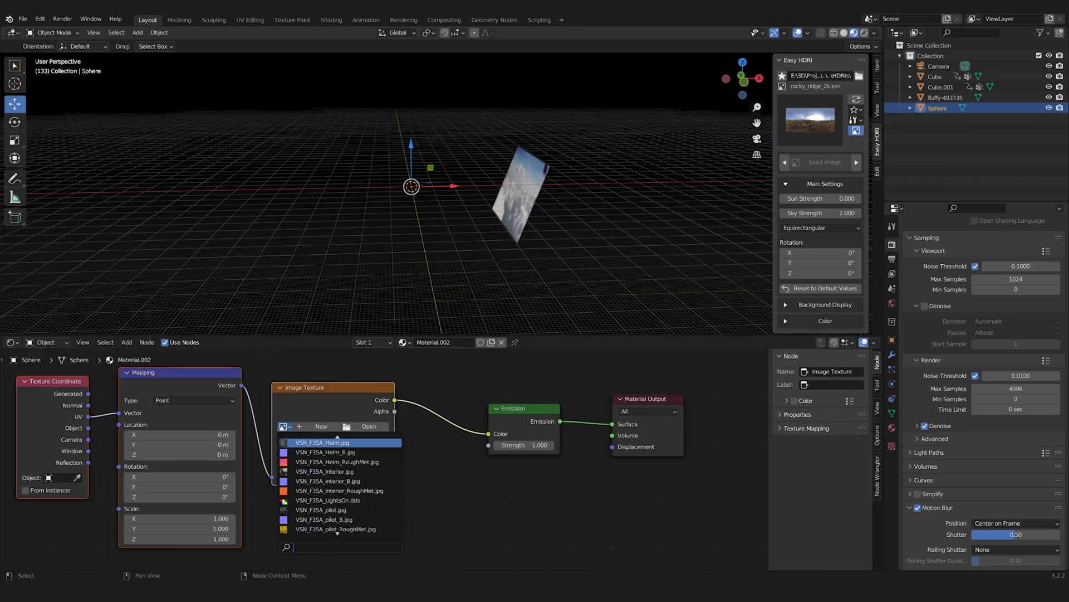
Give the sphere an emission image texture and render a test frame.
{"action": "left_click", "coordinate": [319, 442]}
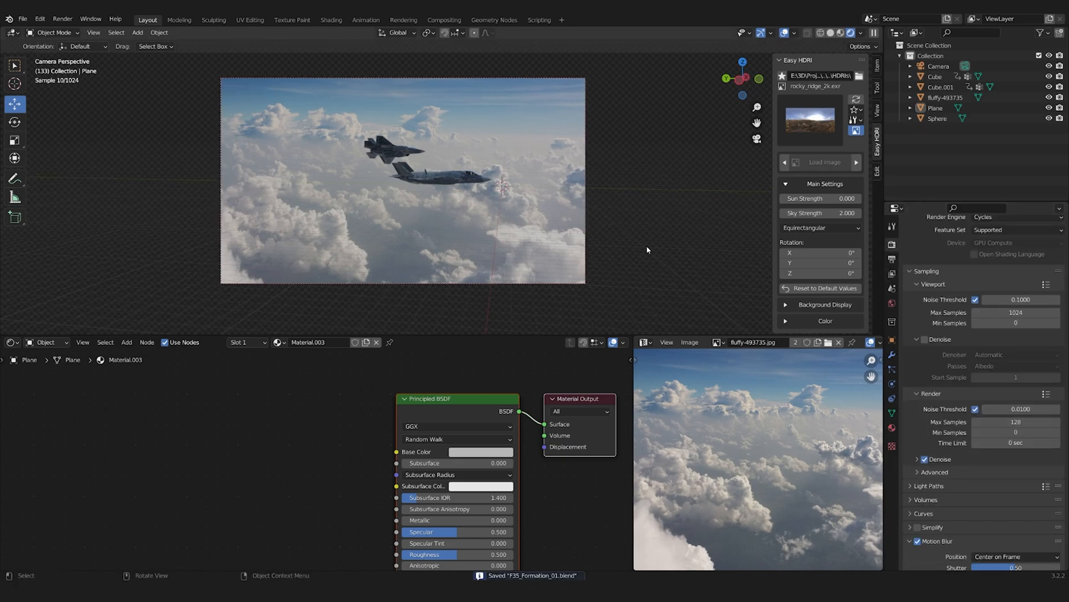
{"action": "key", "text": "F12"}
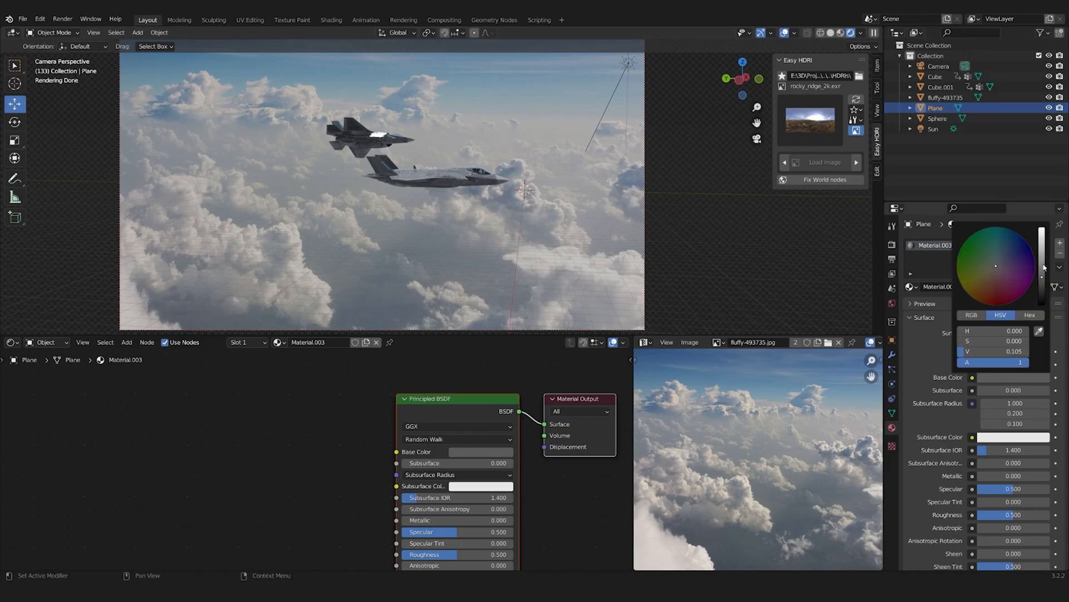
Colour the plane's material and load sky-and-clouds-1334255.jpg as a new sky image.
{"action": "left_click", "coordinate": [946, 87]}
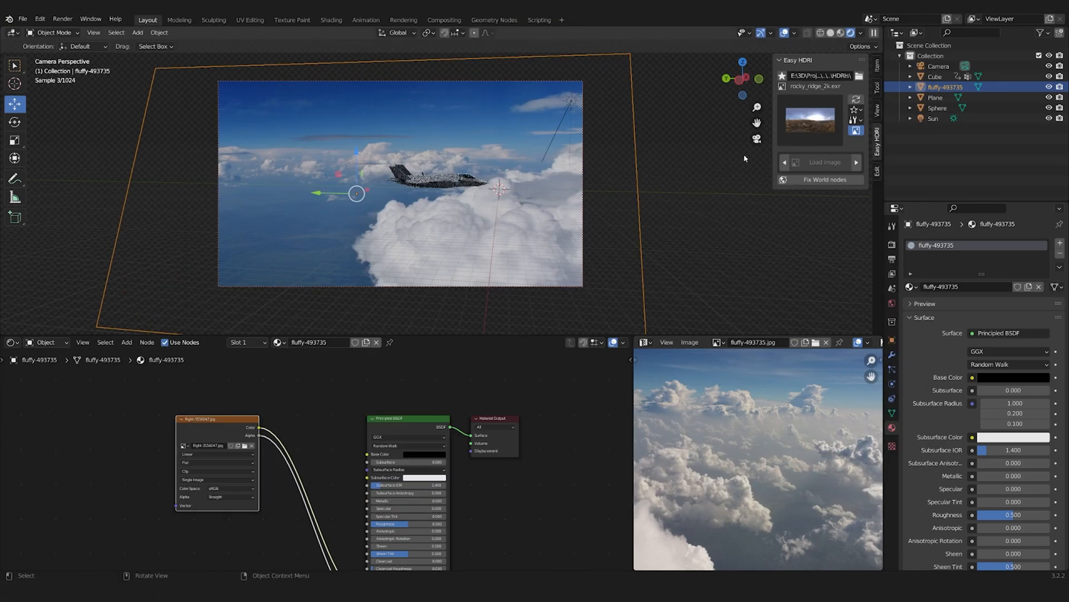
{"action": "left_click", "coordinate": [937, 108]}
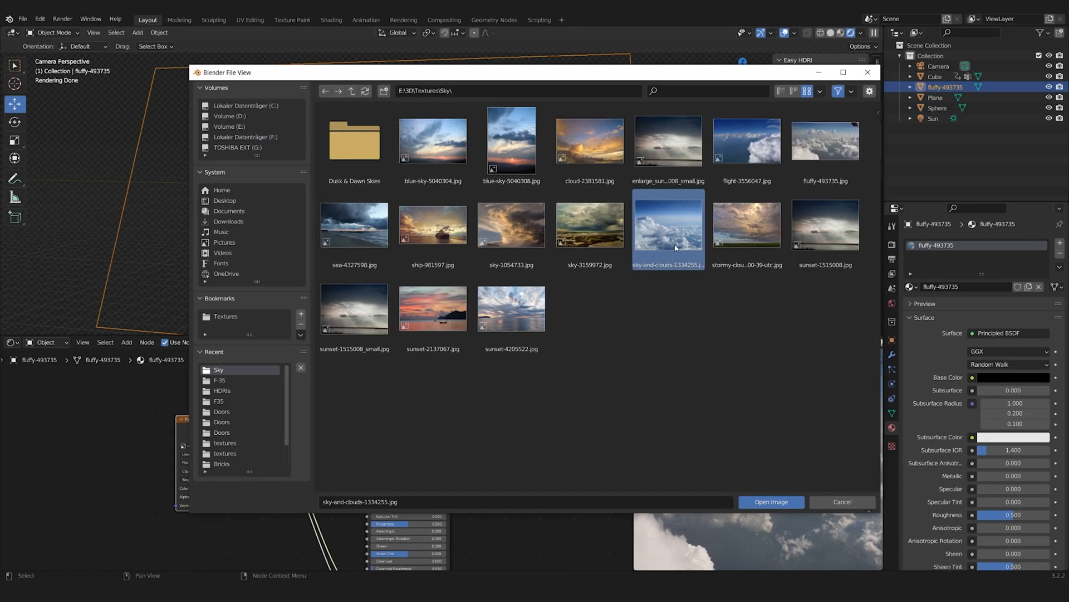
{"action": "left_click", "coordinate": [770, 501]}
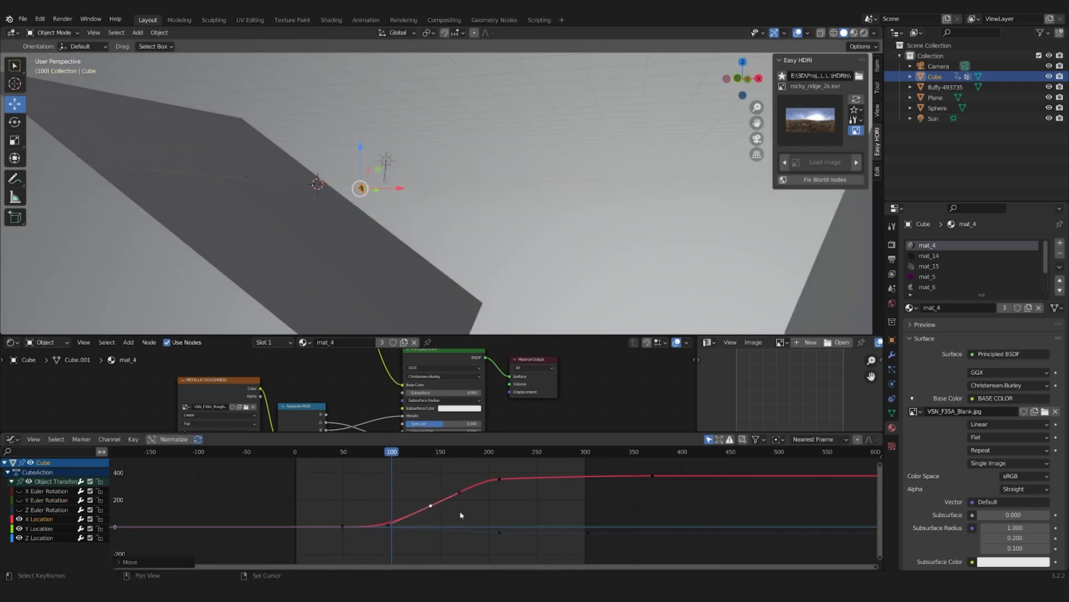
Duplicate the jet into a four-jet formation, offsetting each copy and its location keyframes.
{"action": "key", "text": "space"}
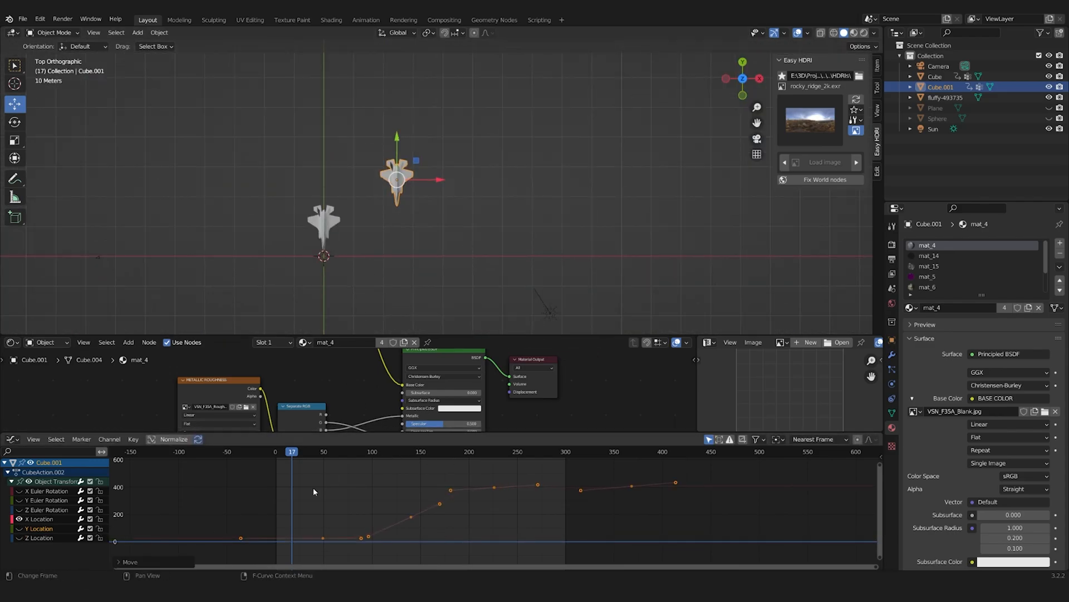
{"action": "left_click", "coordinate": [479, 136]}
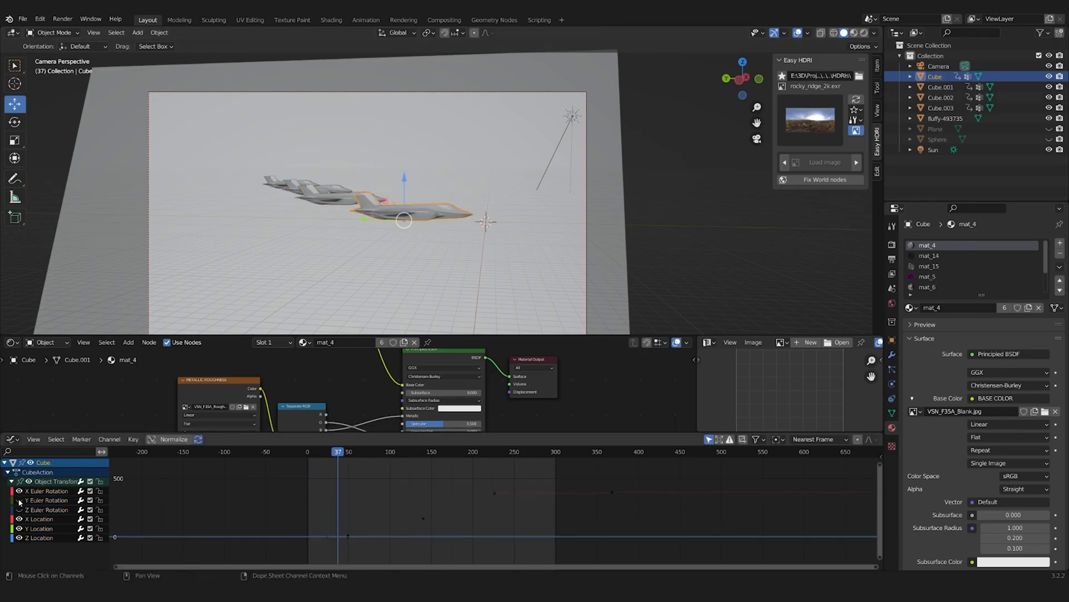
{"action": "key", "text": "space"}
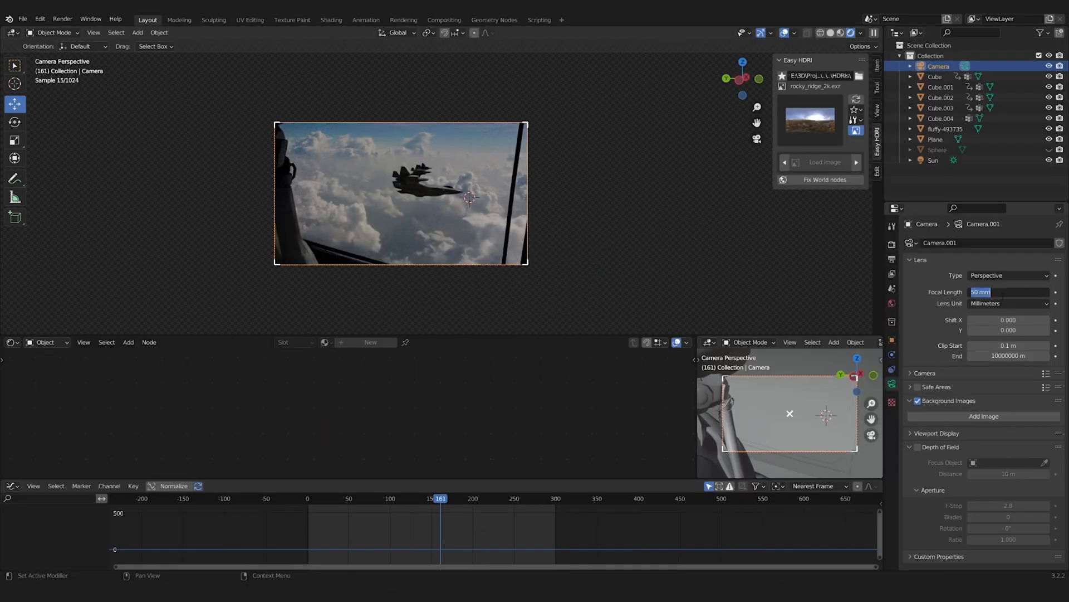
Widen the cockpit camera to a 25 mm lens and select the image plane object.
{"action": "type", "text": "25"}
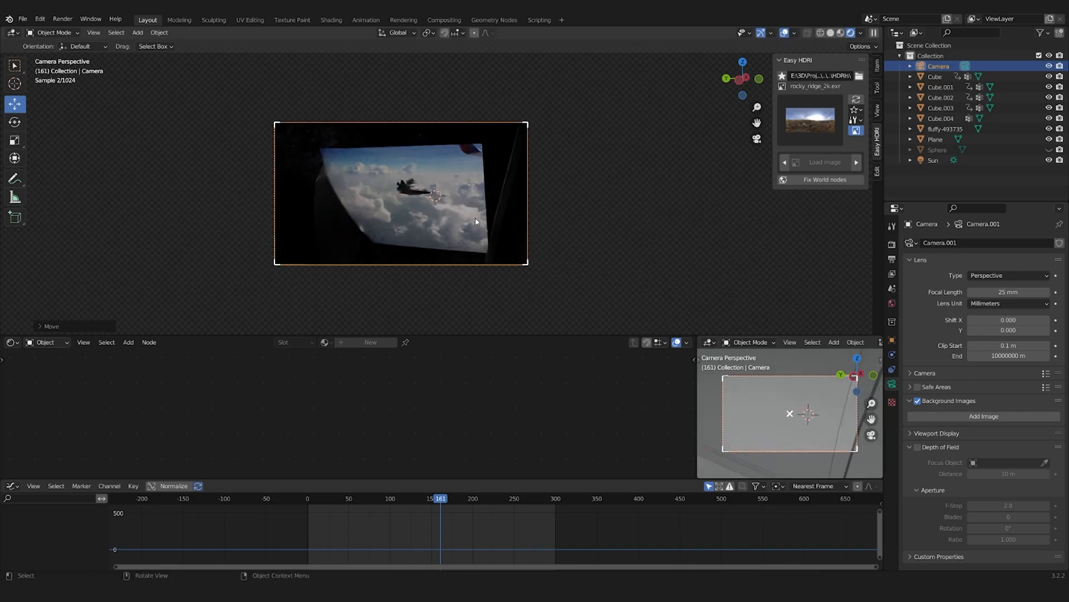
{"action": "left_click", "coordinate": [935, 139]}
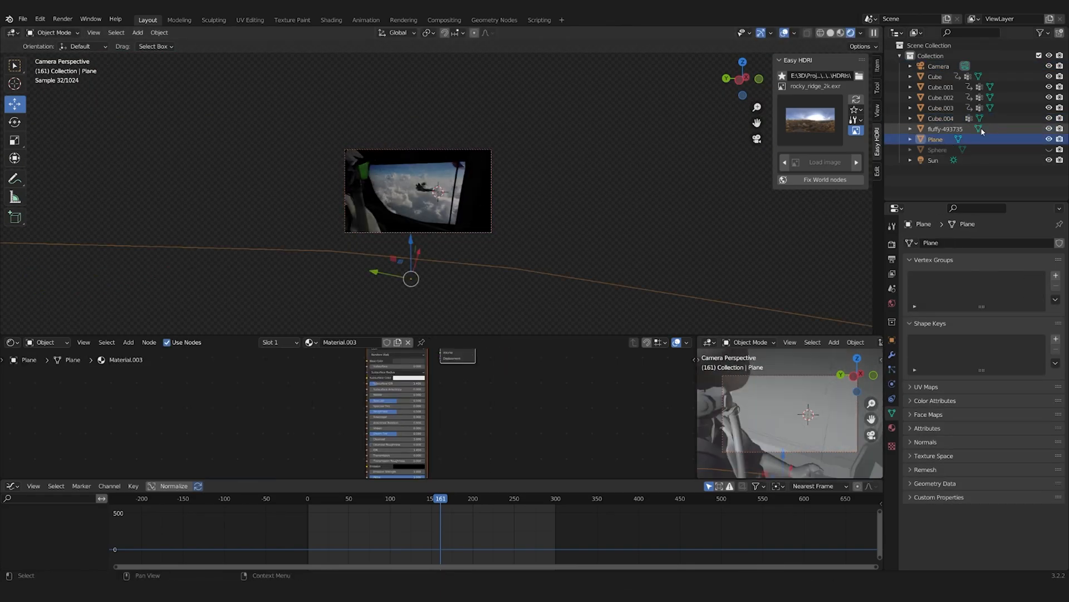
{"action": "left_click", "coordinate": [946, 129]}
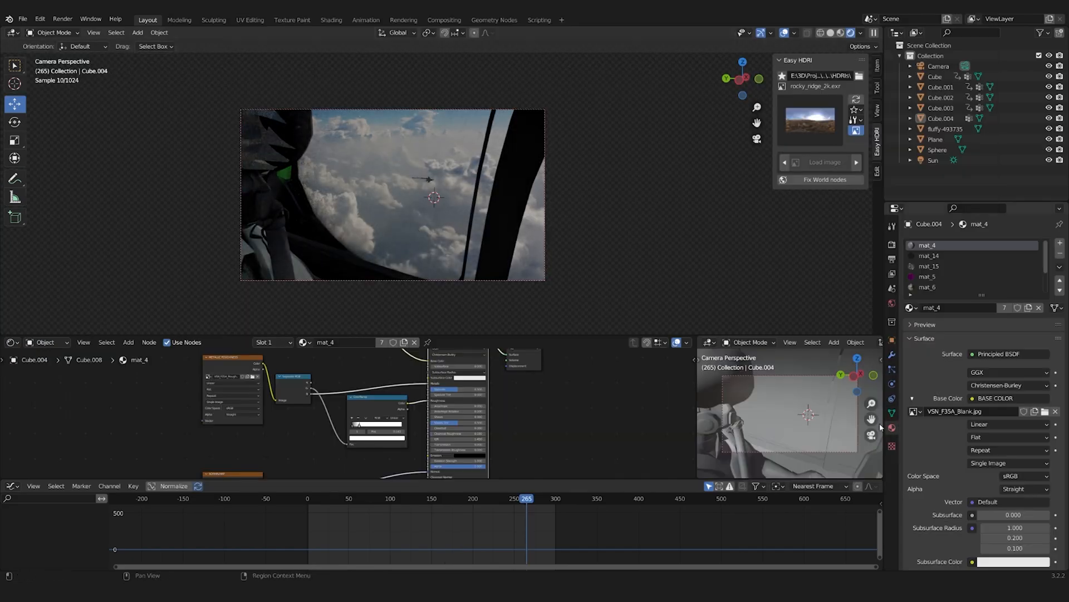
Mix Glass and Transparent BSDFs in Cube.004's mat_15 canopy material and check it through the camera.
{"action": "left_click", "coordinate": [930, 266]}
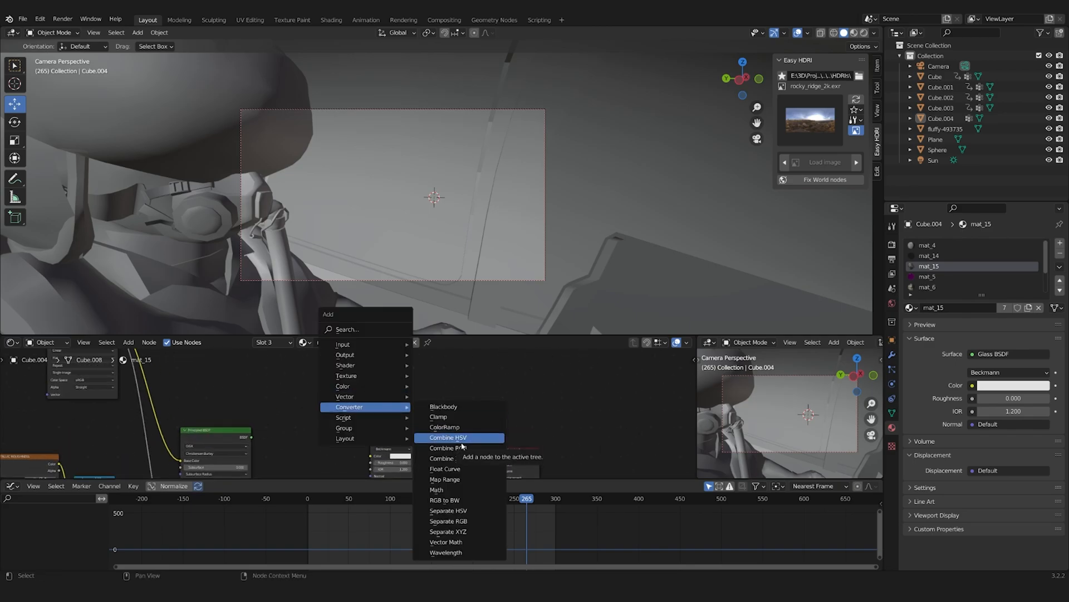
{"action": "left_click", "coordinate": [441, 448]}
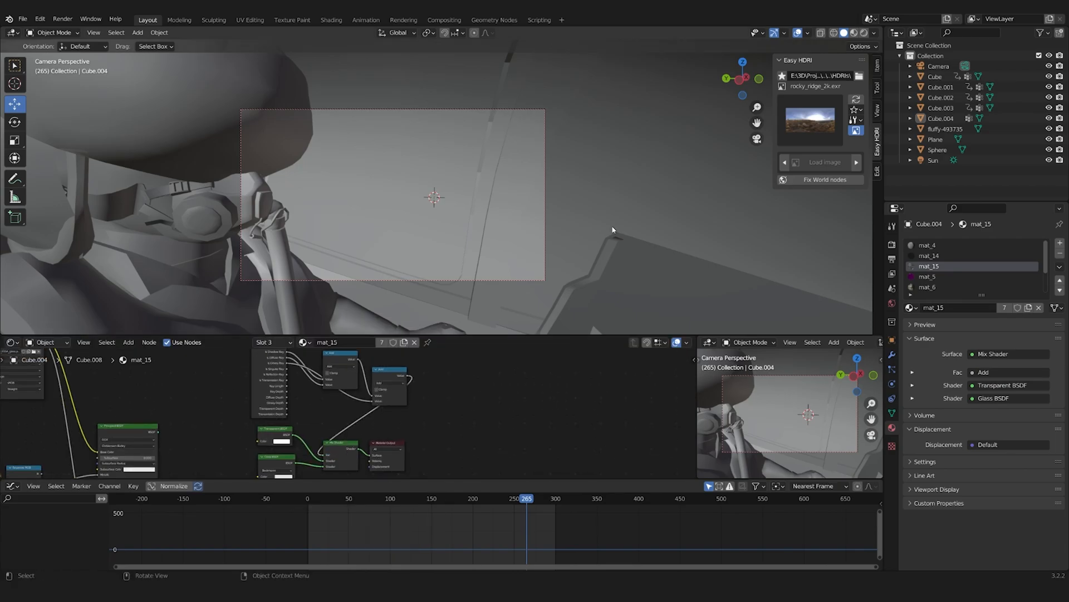
{"action": "left_click", "coordinate": [850, 33]}
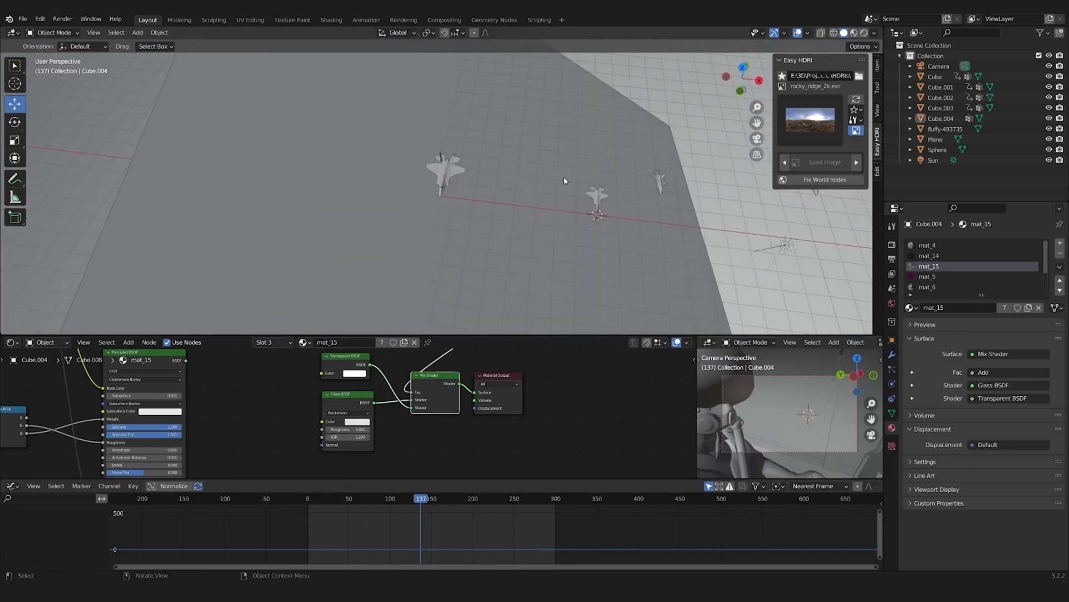
{"action": "key", "text": "g"}
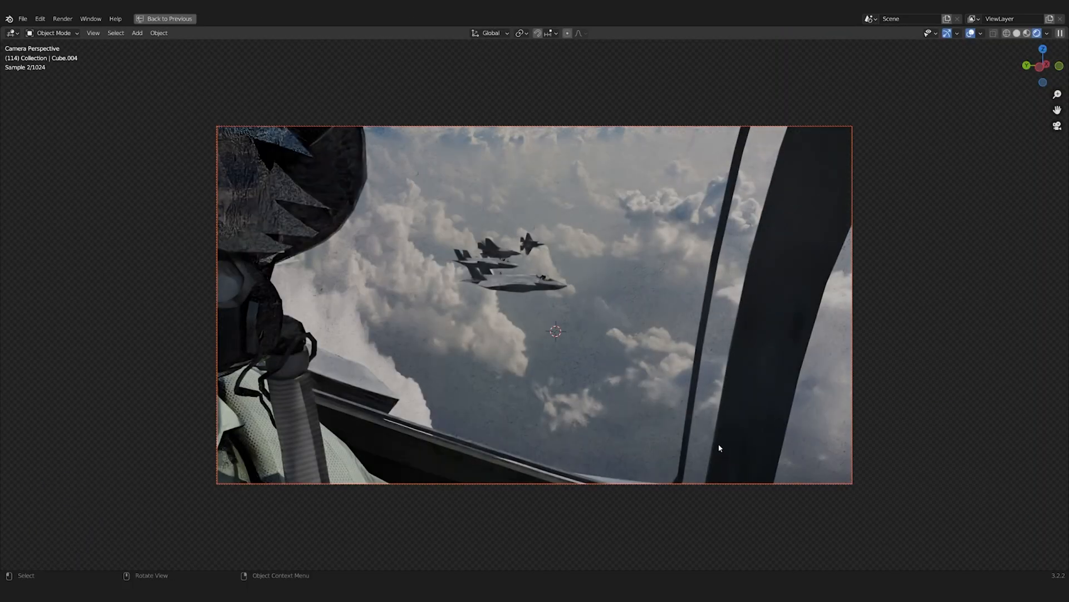
{"action": "left_click", "coordinate": [168, 19]}
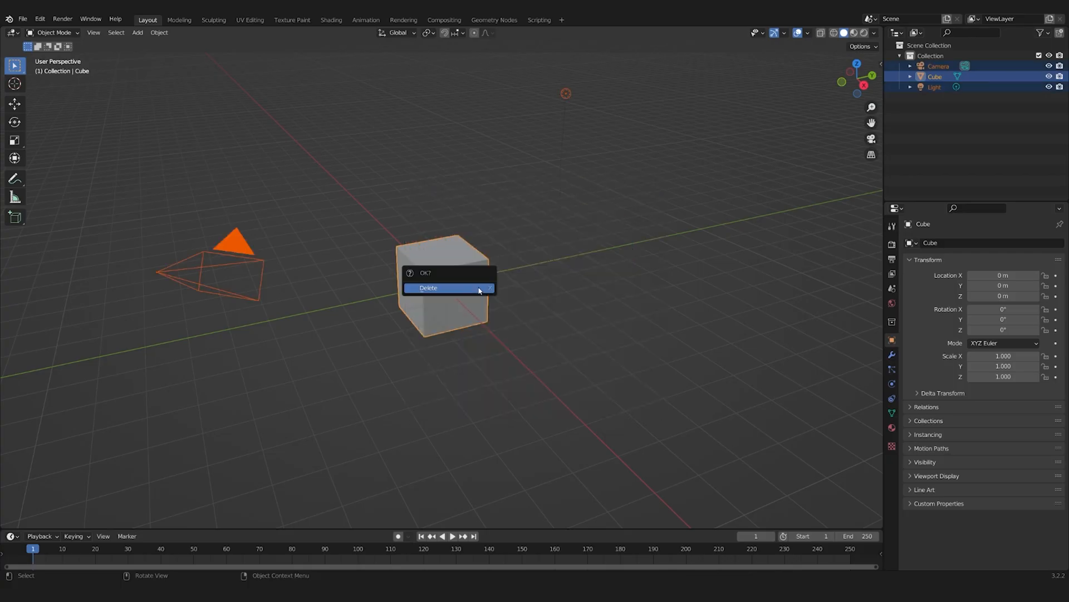
In a new file delete the default cube and switch the render engine to Cycles.
{"action": "left_click", "coordinate": [427, 287]}
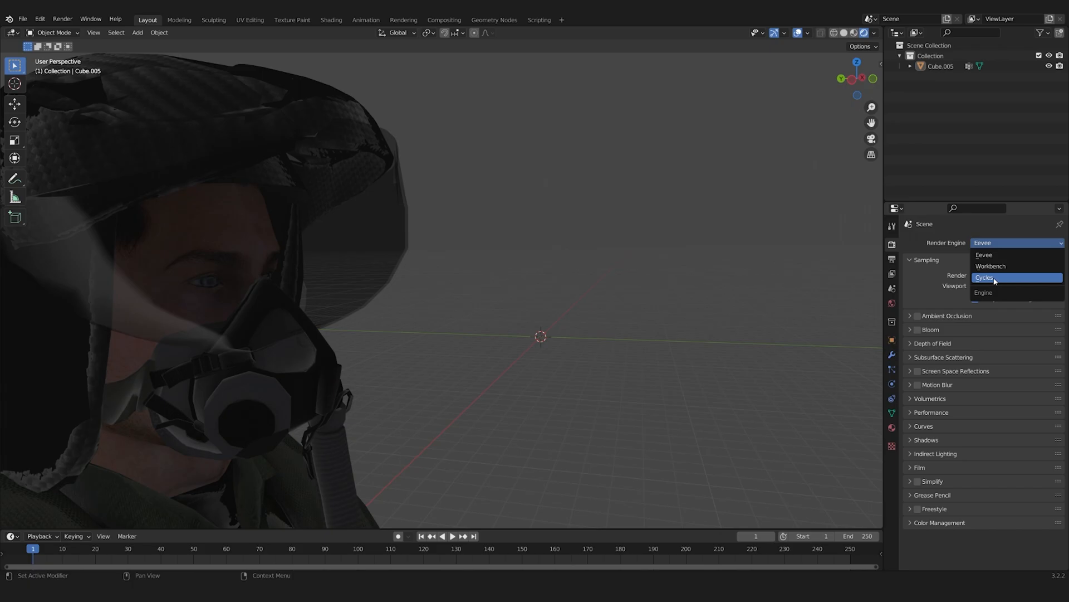
{"action": "left_click", "coordinate": [985, 278]}
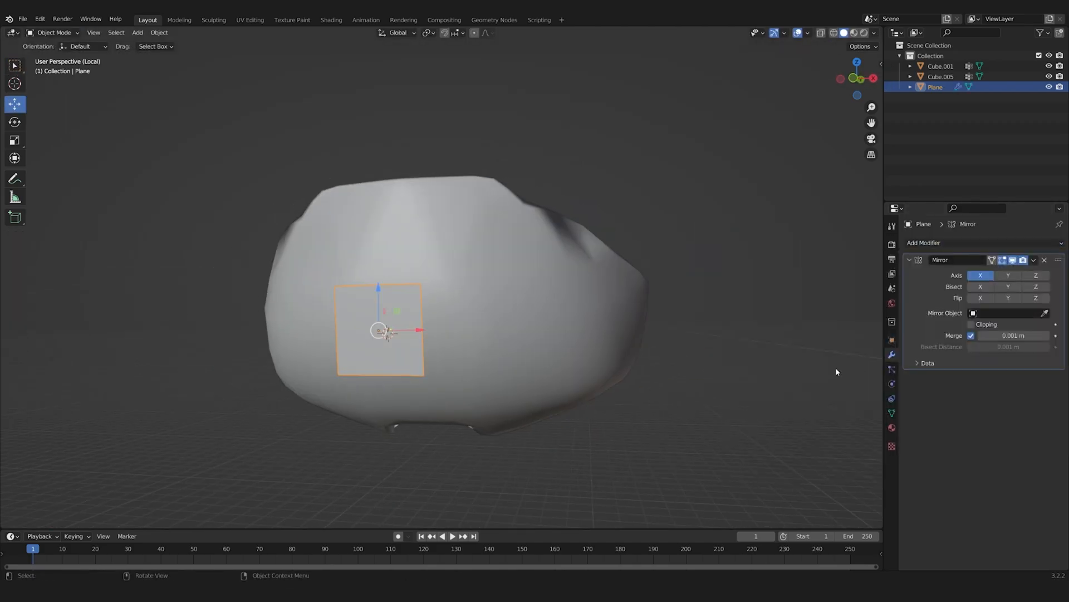
{"action": "key", "text": "Tab"}
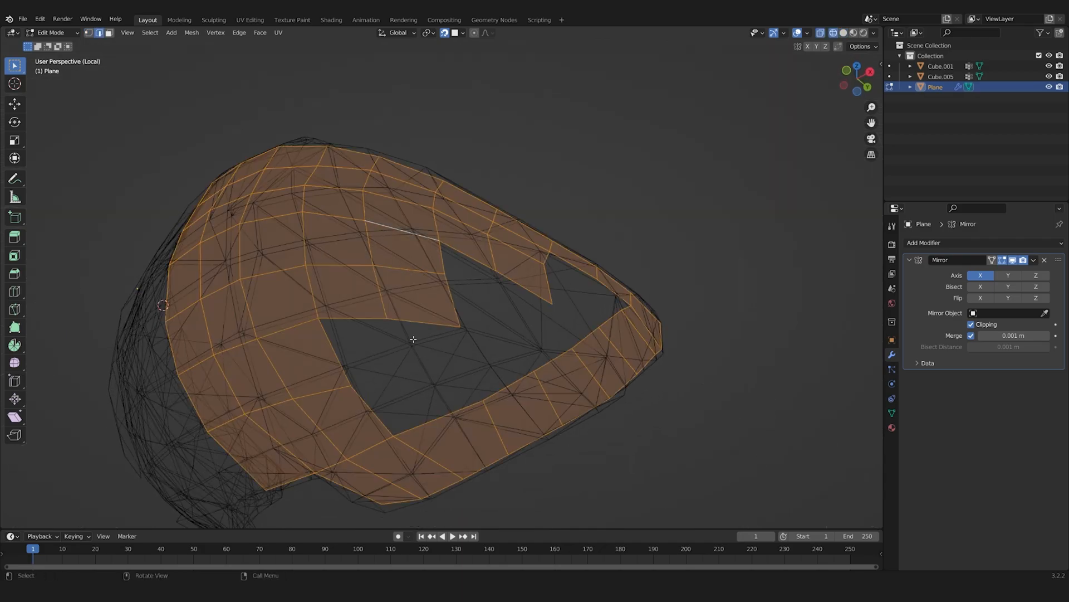
Shape a mirrored plane into a visor shell over the head and apply its transforms.
{"action": "key", "text": "g"}
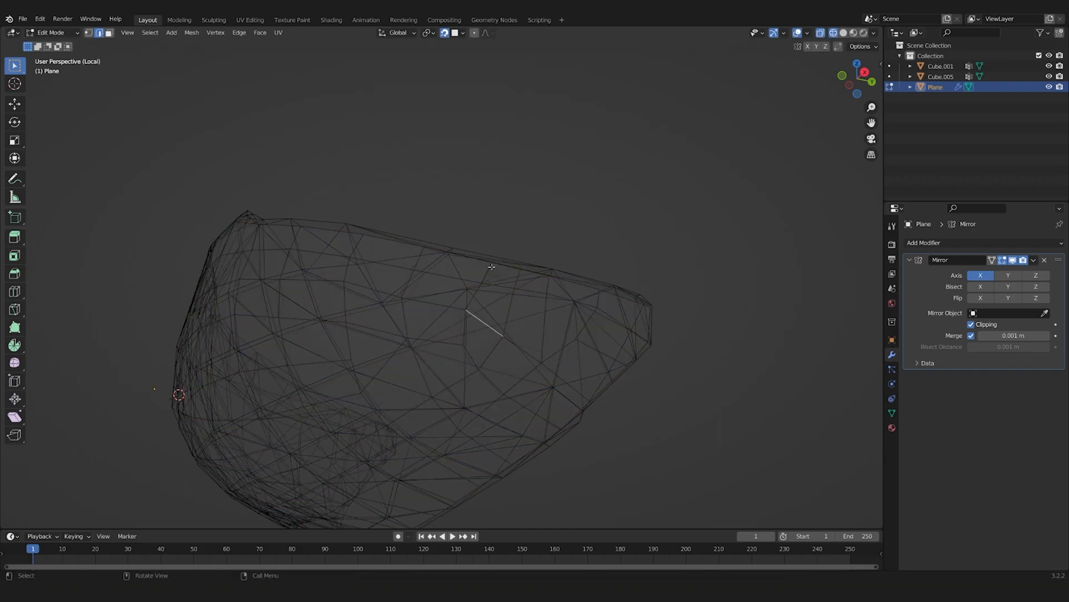
{"action": "key", "text": "Tab"}
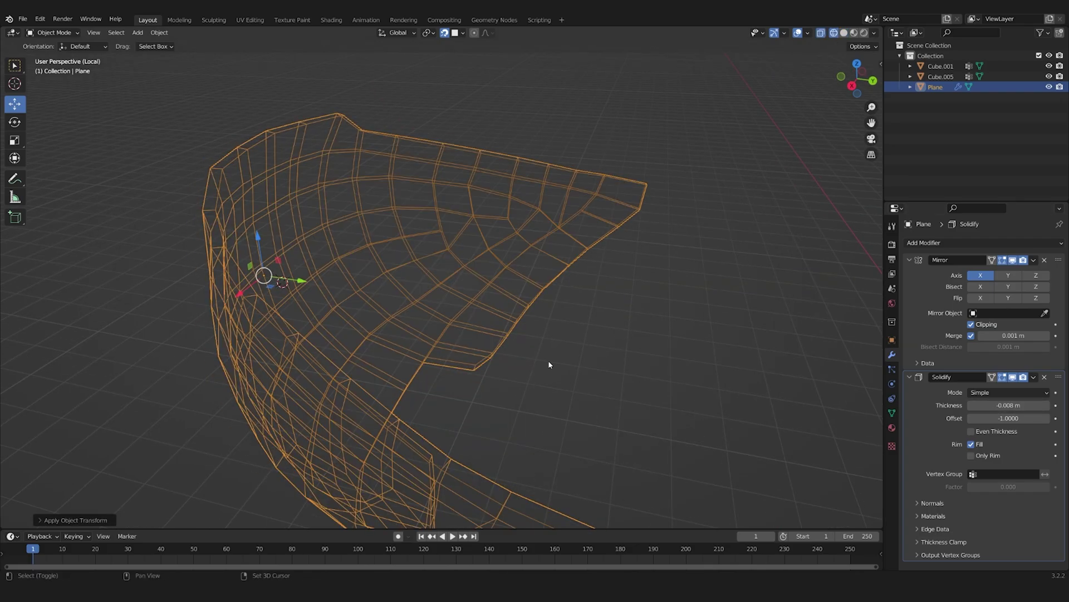
{"action": "key", "text": "Tab"}
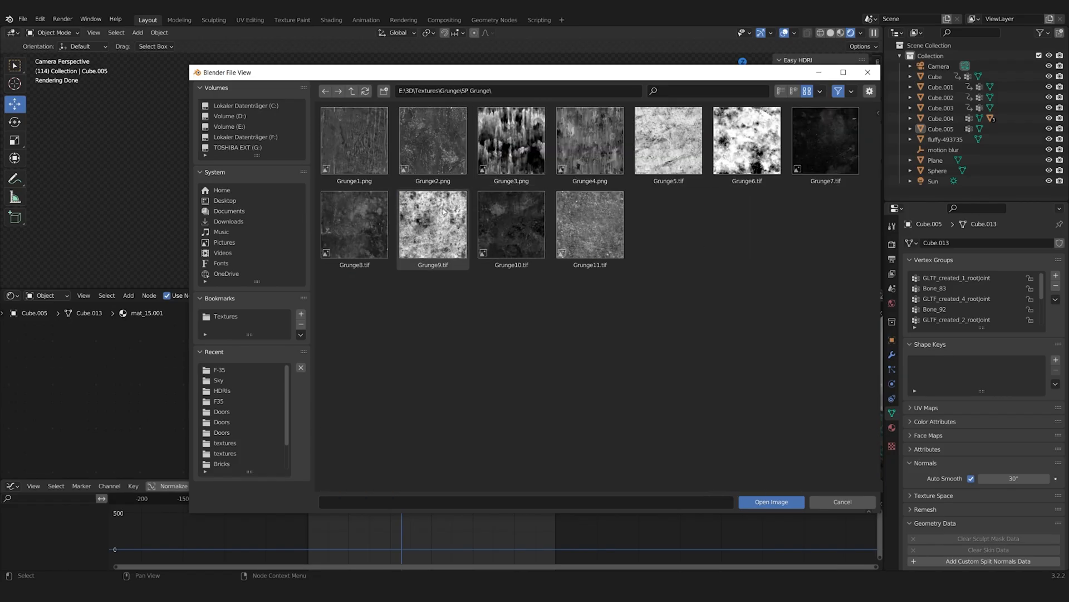
Load a grunge image into mat_15.001 and route it through ColorRamp into glass roughness and bump.
{"action": "left_click", "coordinate": [771, 501]}
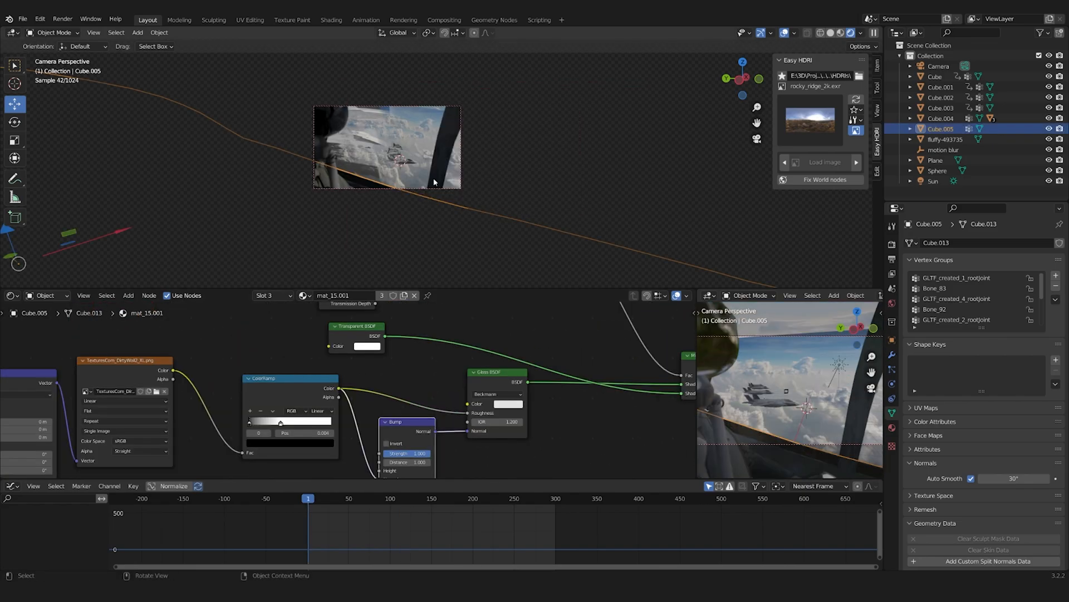
{"action": "left_click", "coordinate": [891, 226]}
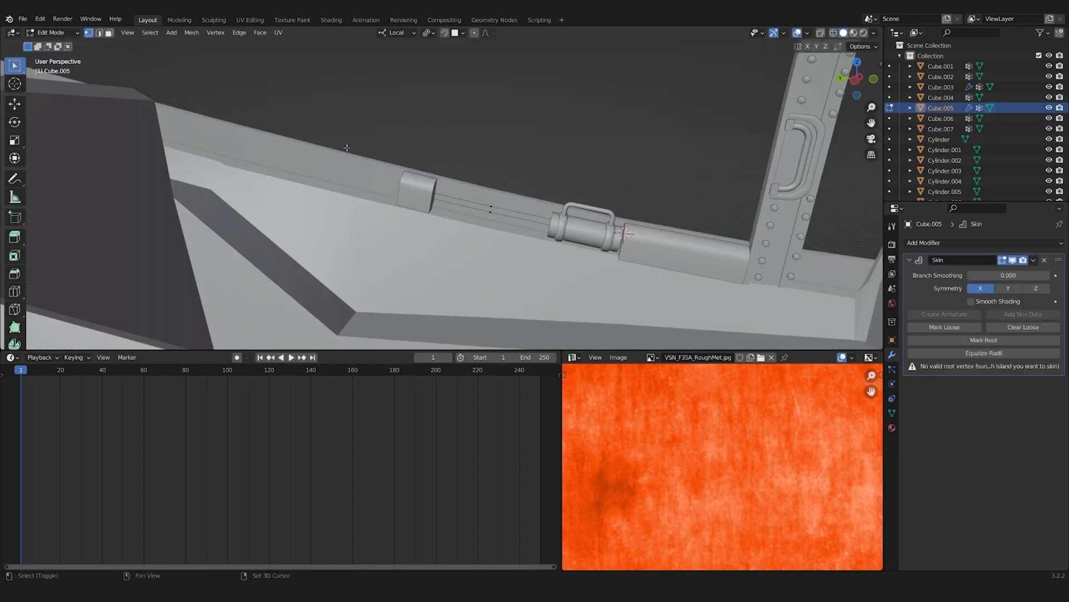
Duplicate a cylinder bolt along the cockpit rail to form a row of bolt heads.
{"action": "key", "text": "Tab"}
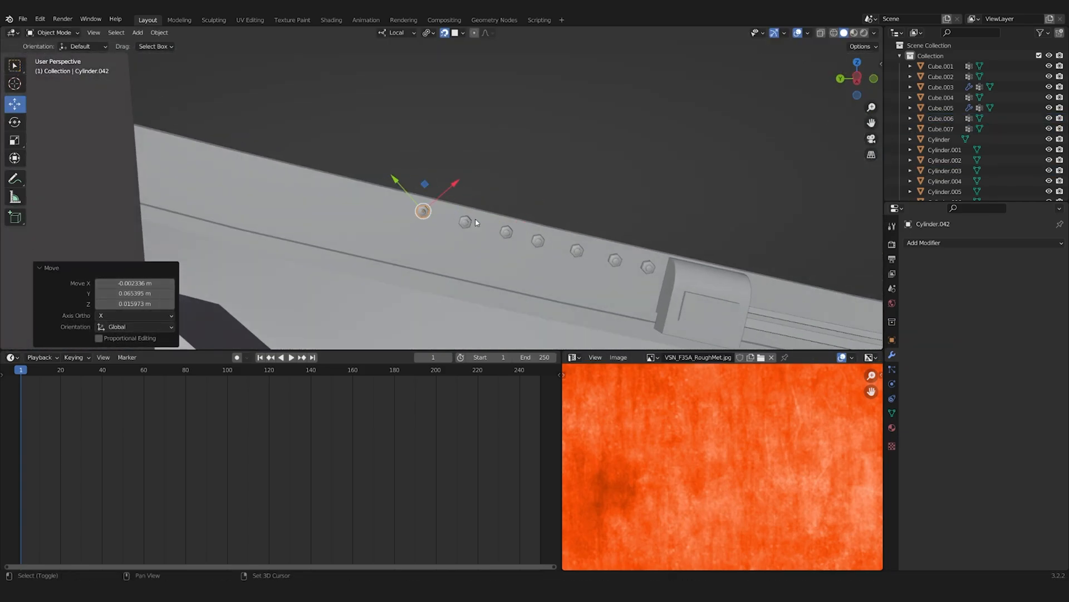
{"action": "left_click", "coordinate": [703, 270]}
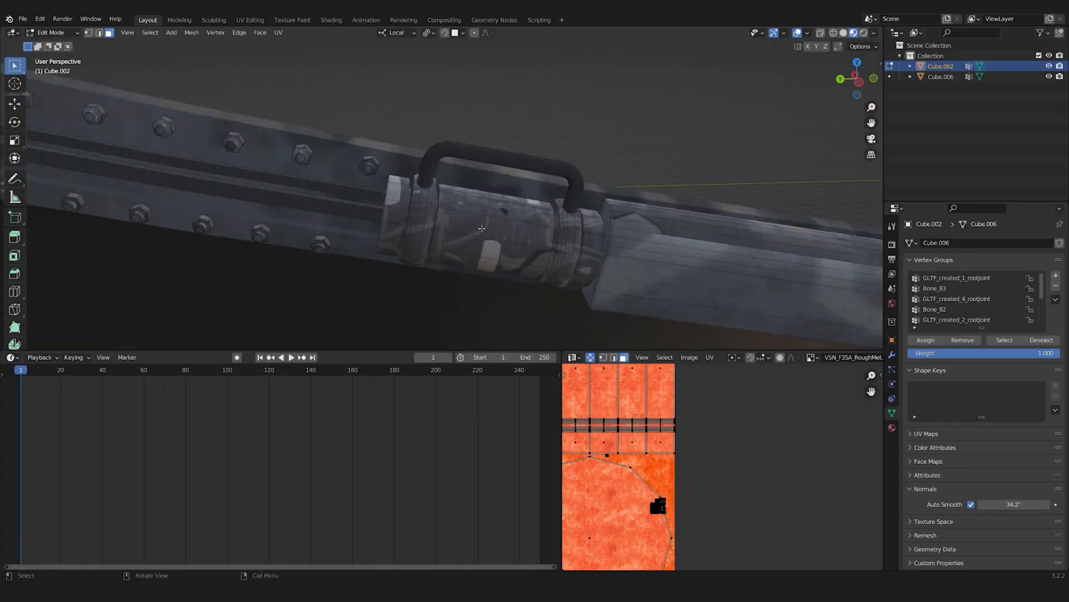
Maximise the UV Editor and move the rail UV islands onto the VSN_F35A_RoughMet.jpg texture.
{"action": "key", "text": "Tab"}
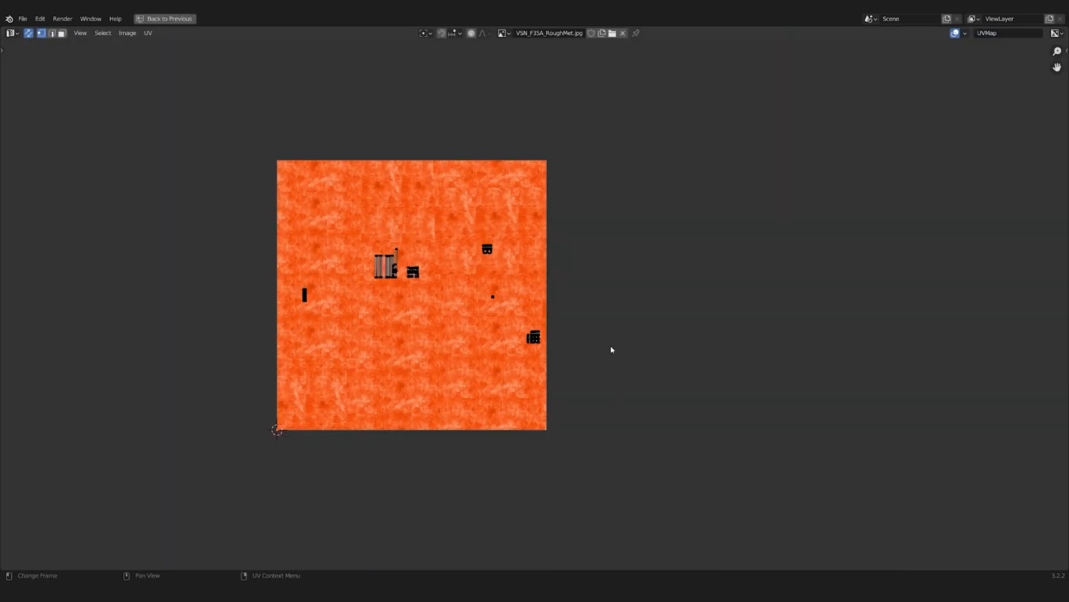
{"action": "left_click", "coordinate": [168, 19]}
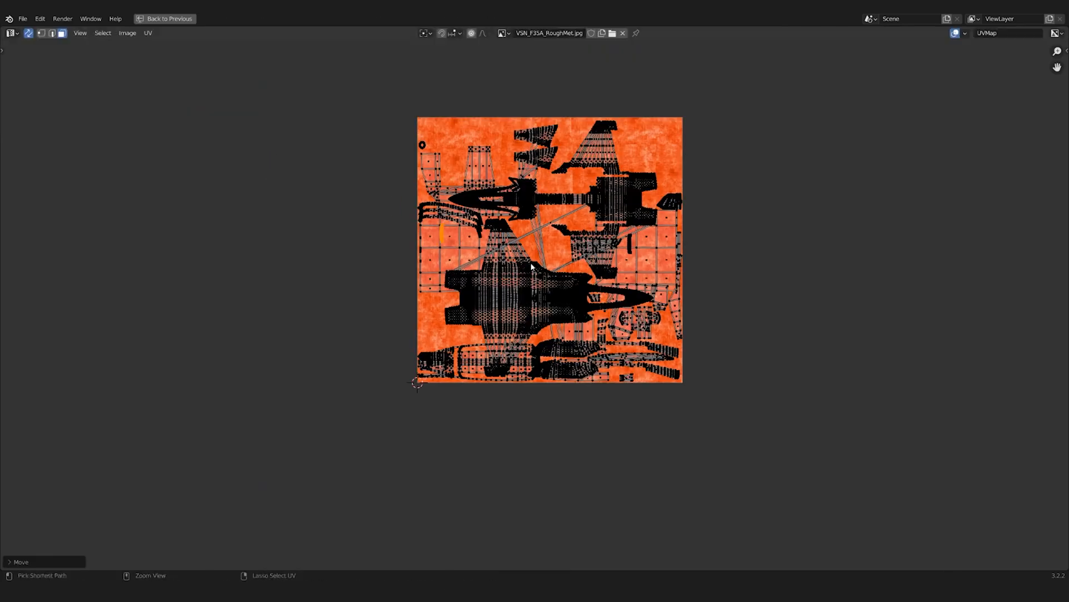
{"action": "left_click", "coordinate": [147, 19]}
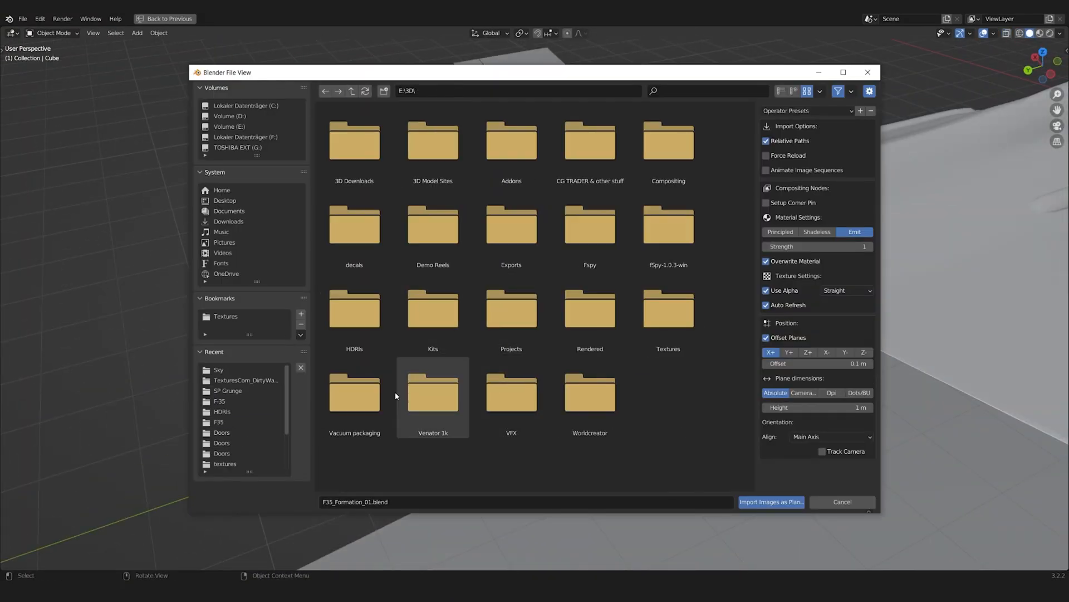
Import the Steam_pressure_01 clip as a plane, give it a Refraction BSDF with Bump and ColorRamp, and lock-track it to the camera.
{"action": "left_click", "coordinate": [771, 501]}
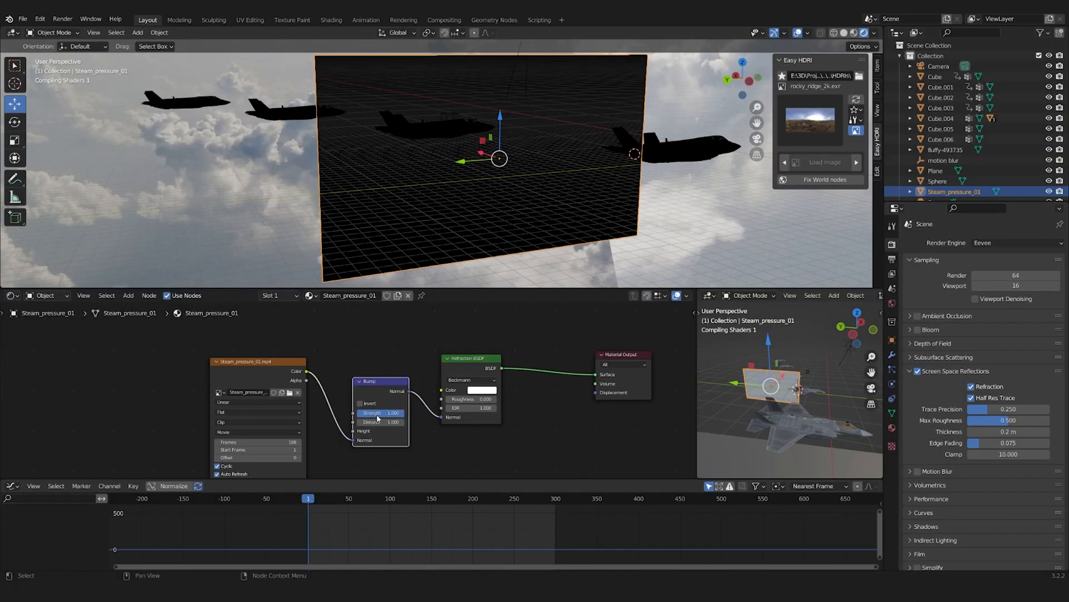
{"action": "key", "text": "space"}
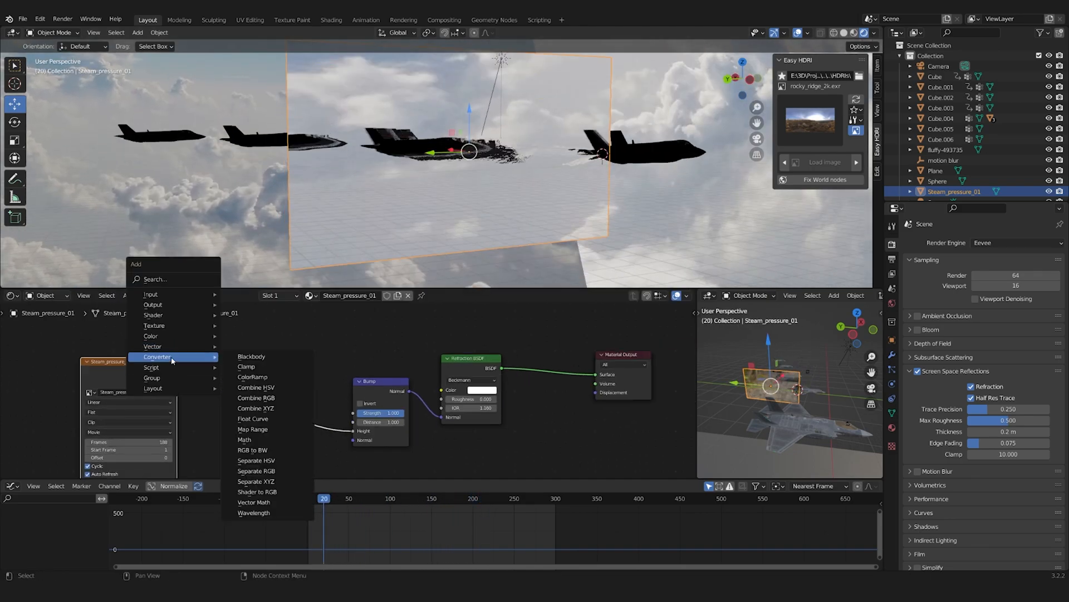
{"action": "left_click", "coordinate": [253, 428]}
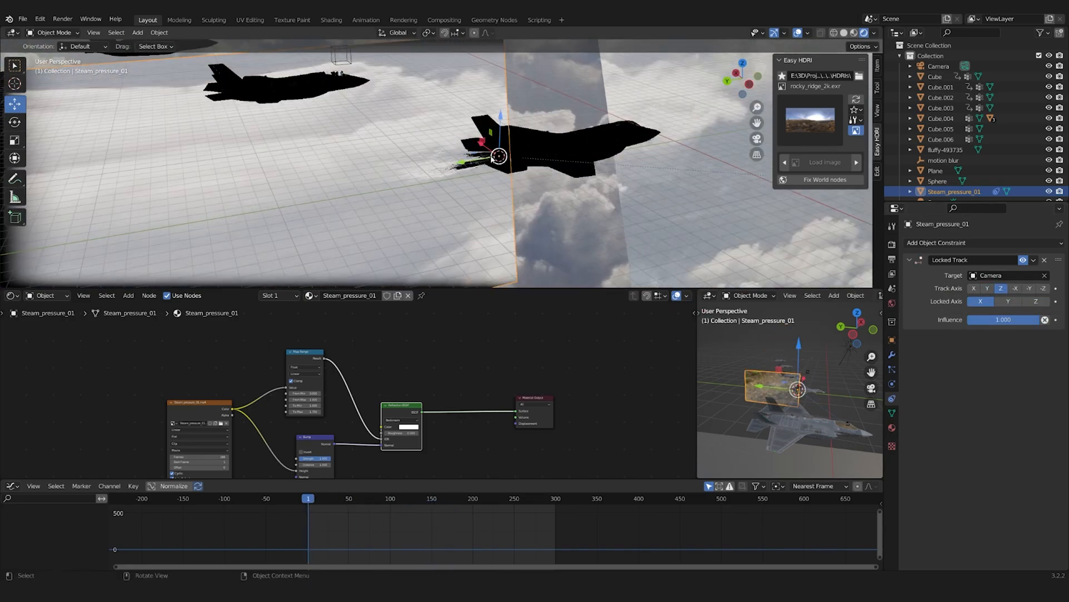
{"action": "left_click", "coordinate": [933, 77]}
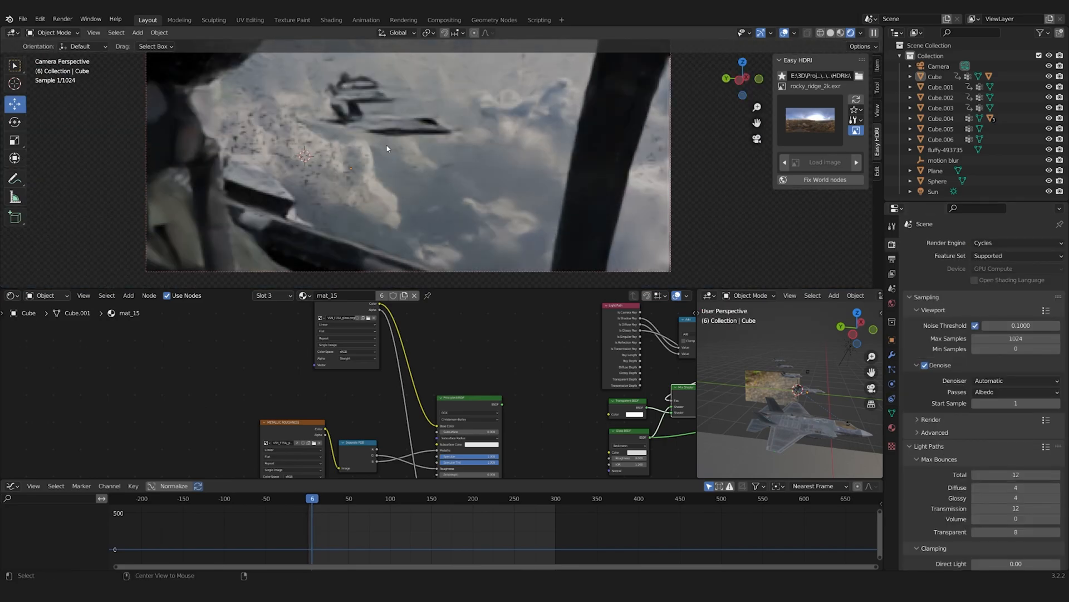
Switch the render engine to Cycles to preview the heat-distorted camera view.
{"action": "left_click", "coordinate": [941, 128]}
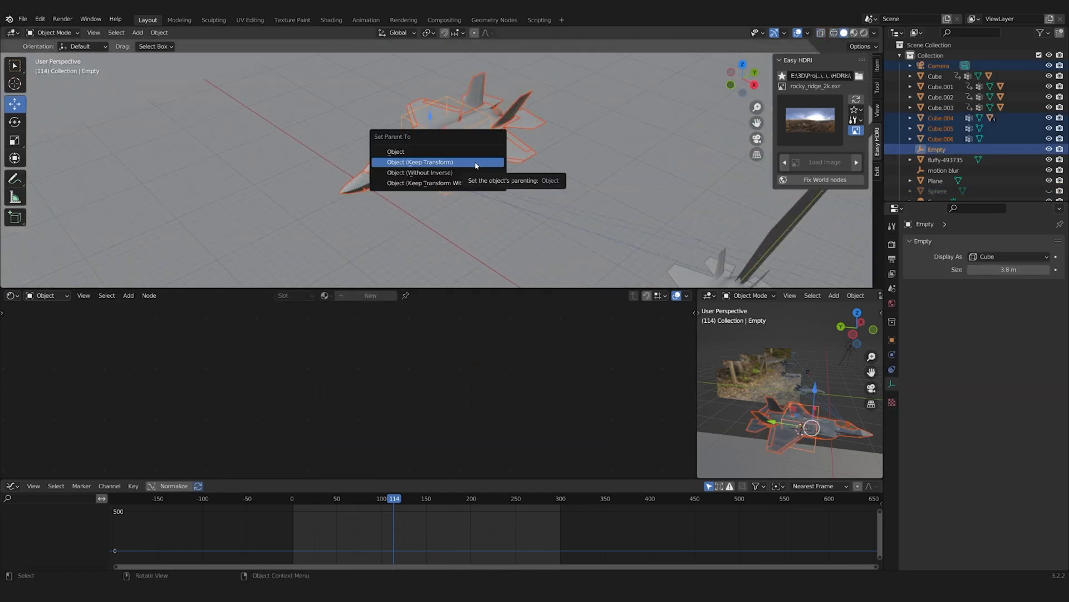
Parent the jets to the Empty with Keep Transform and keyframe the Empty's location.
{"action": "left_click", "coordinate": [419, 162]}
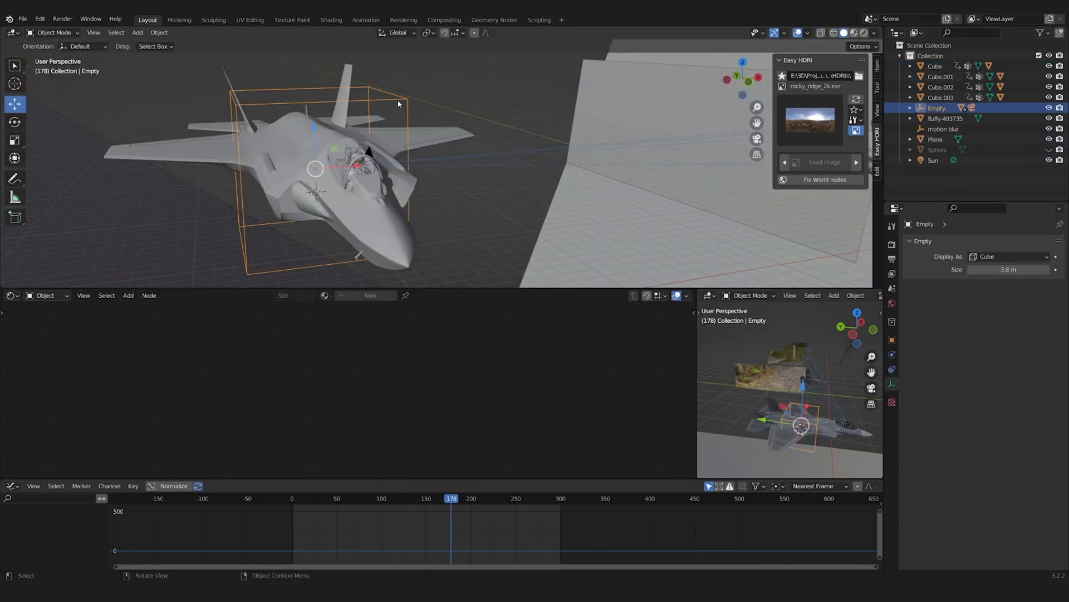
{"action": "left_click", "coordinate": [479, 498]}
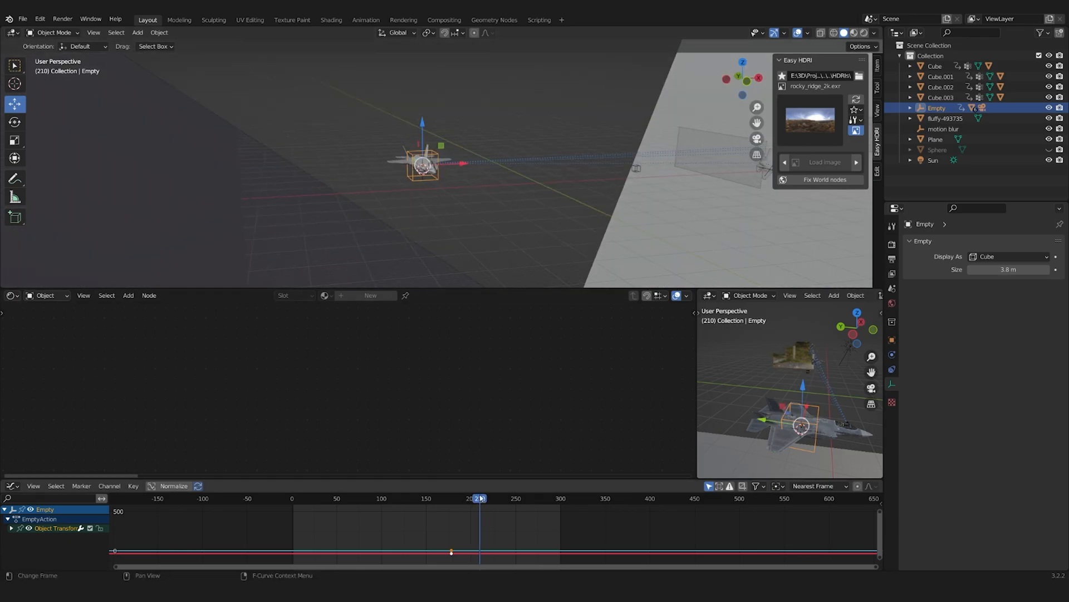
{"action": "left_click", "coordinate": [399, 497]}
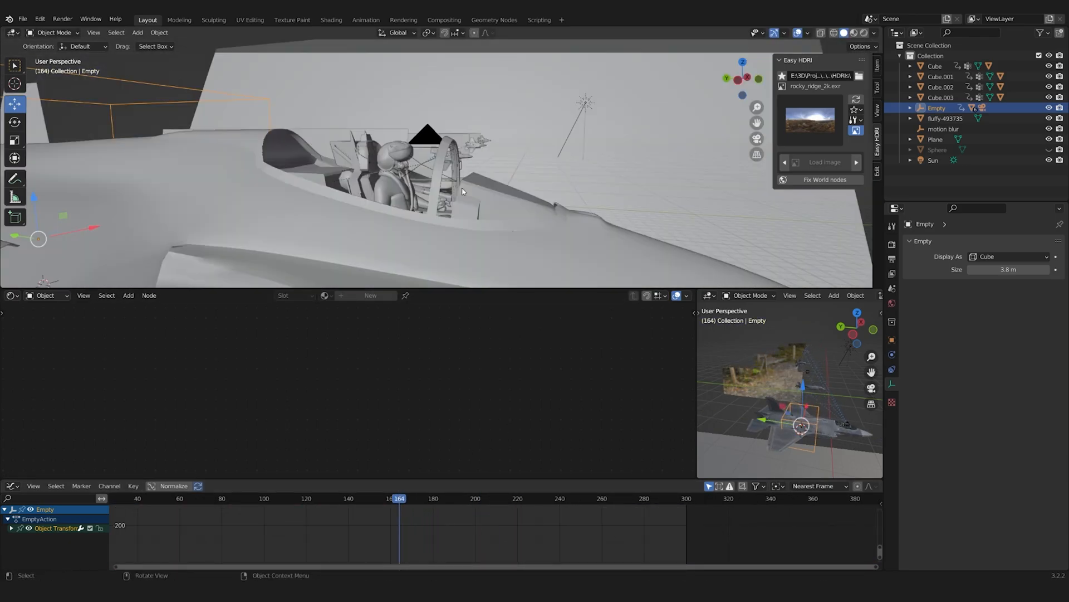
Check the flyby through the cockpit camera at later frames and shift the keyframes in the Graph Editor.
{"action": "key", "text": "space"}
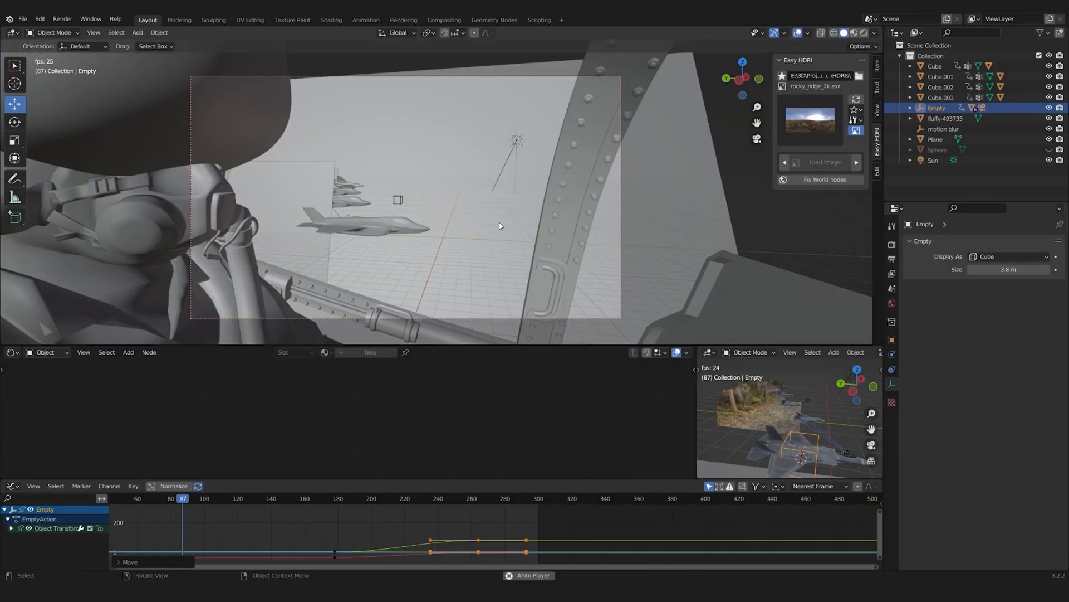
{"action": "left_click", "coordinate": [350, 498]}
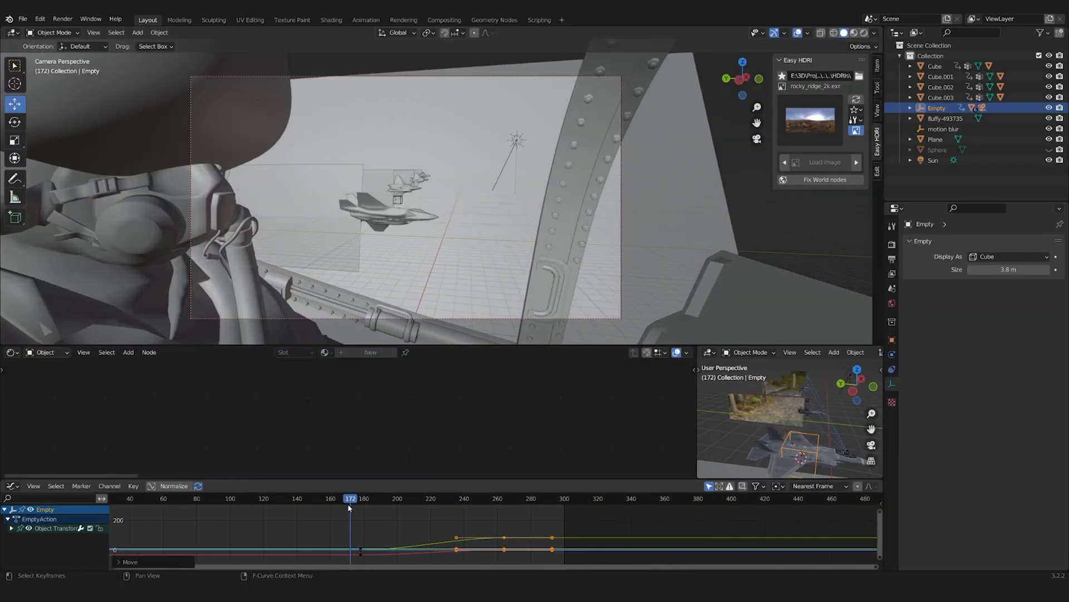
{"action": "left_click", "coordinate": [444, 498]}
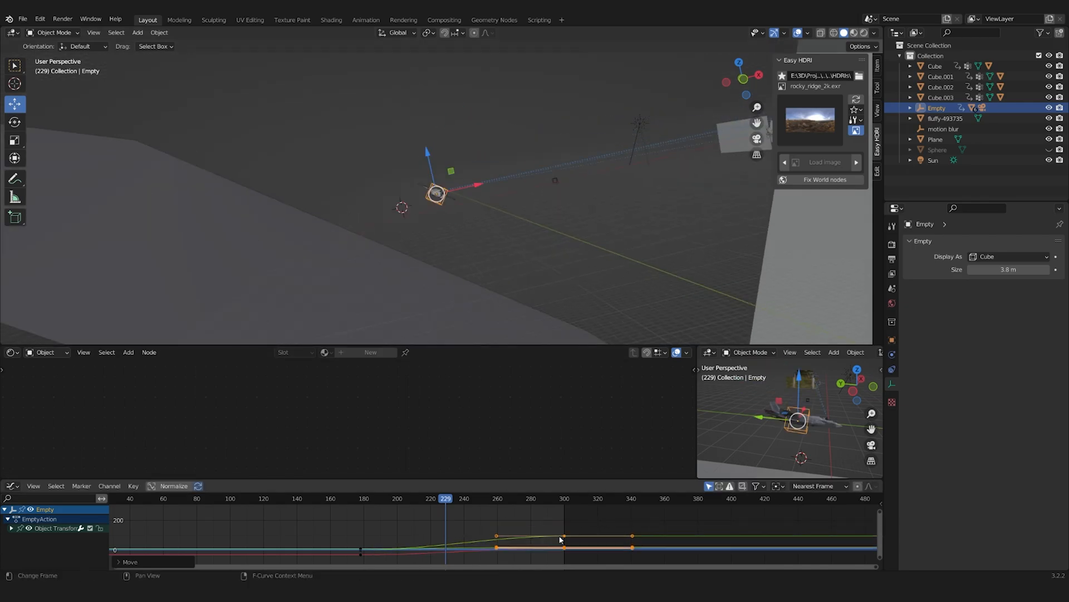
{"action": "key", "text": "space"}
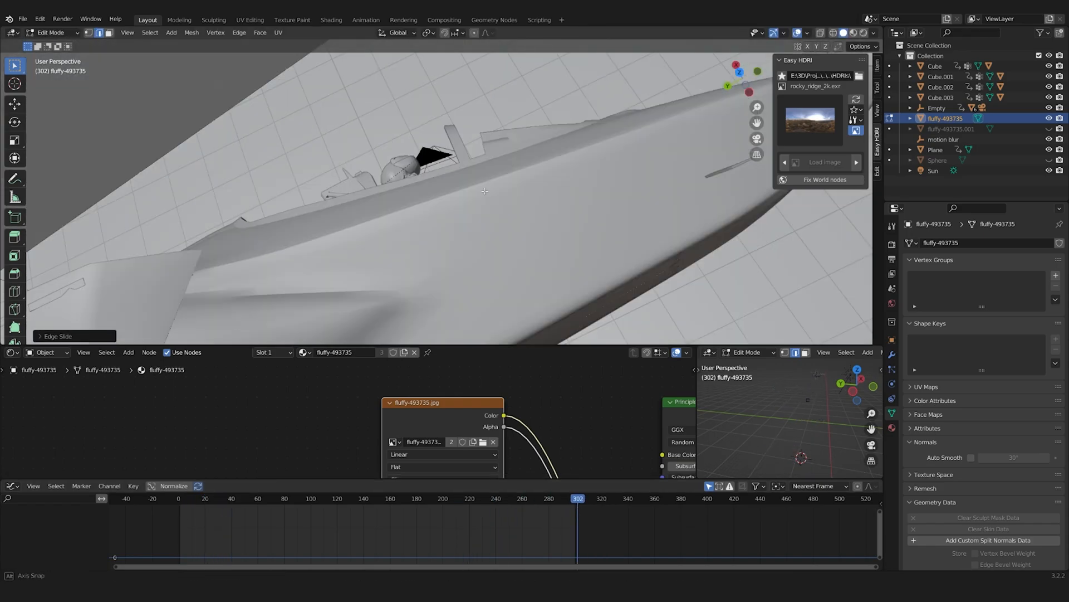
Edit the cloud plane and show its fluffy-493735 texture in a maximised Image Editor.
{"action": "left_click", "coordinate": [709, 352]}
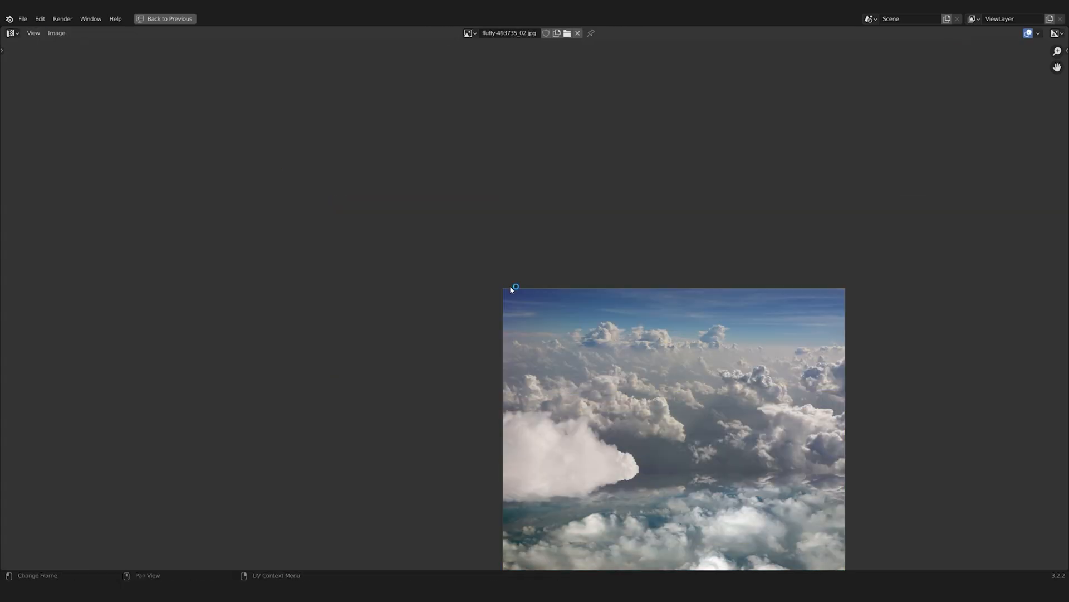
{"action": "left_click", "coordinate": [169, 19]}
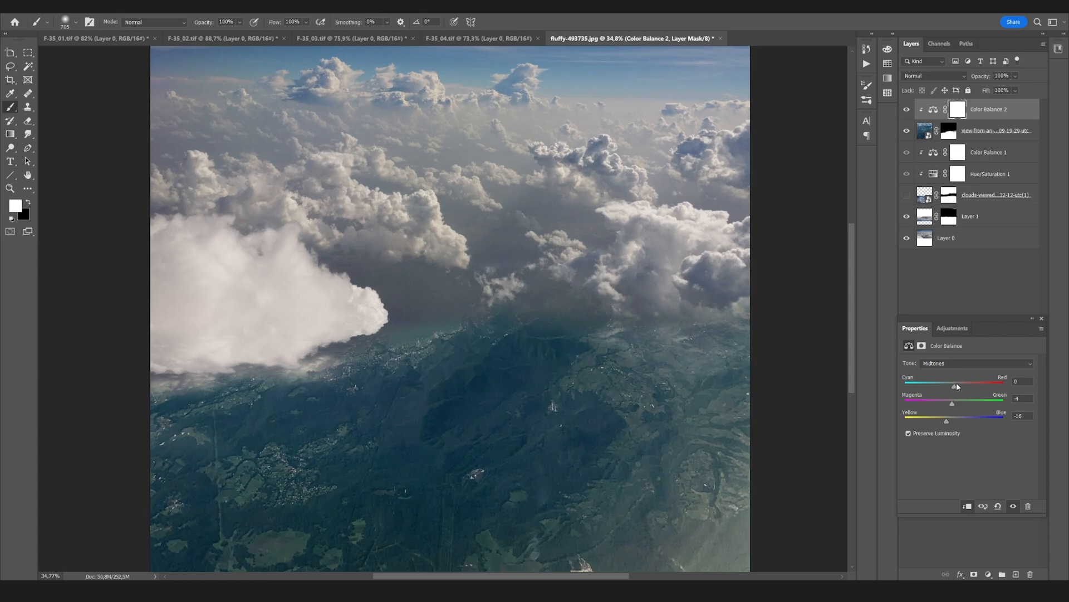
Add a Color Balance adjustment layer and tweak its Midtones over the cloud photo.
{"action": "left_click", "coordinate": [988, 574]}
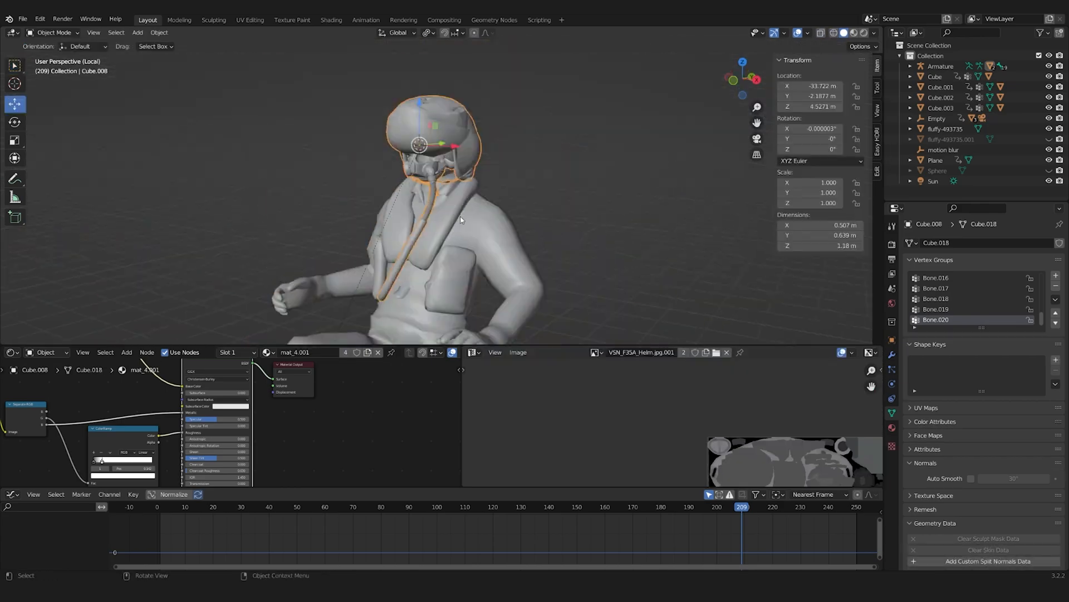
Select the oxygen hose with the helmet to inspect their armature weighting.
{"action": "left_click", "coordinate": [940, 65]}
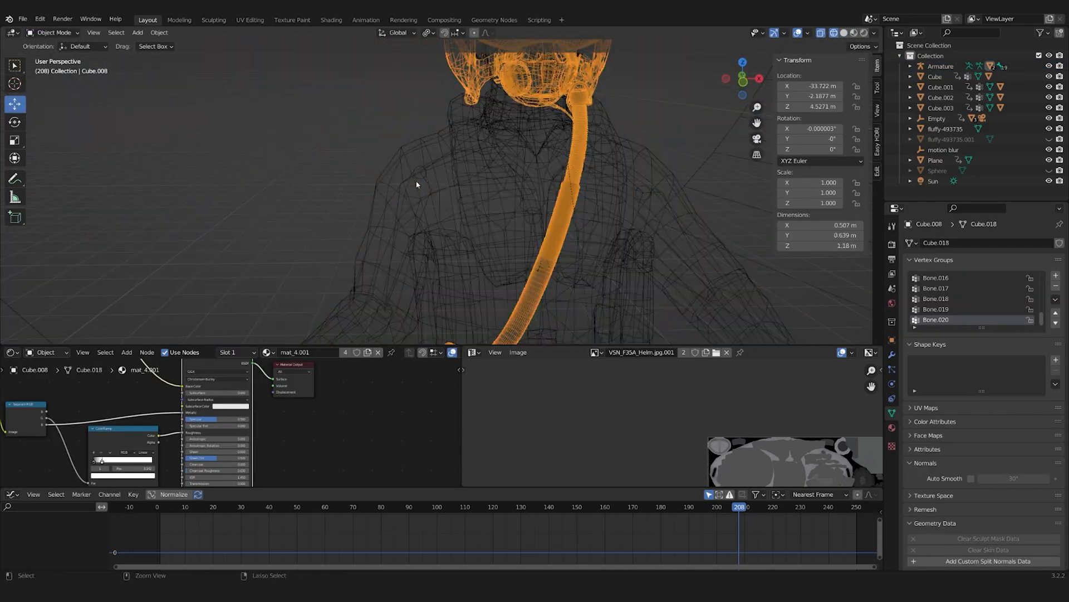
{"action": "left_click", "coordinate": [940, 66]}
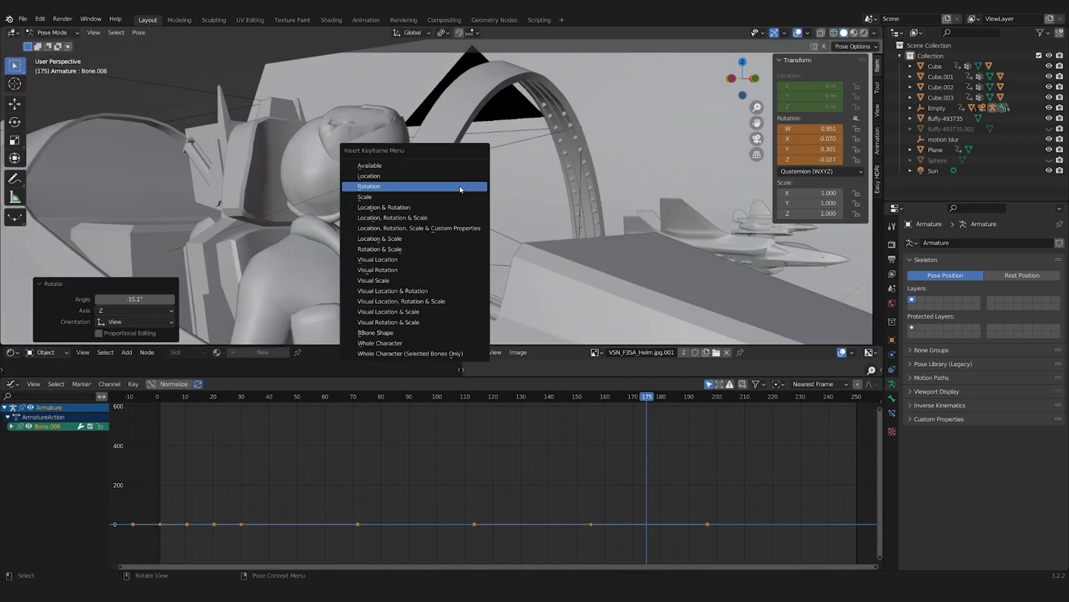
Keyframe Bone.006's rotation and add a low-strength Noise modifier to its curve.
{"action": "left_click", "coordinate": [368, 186]}
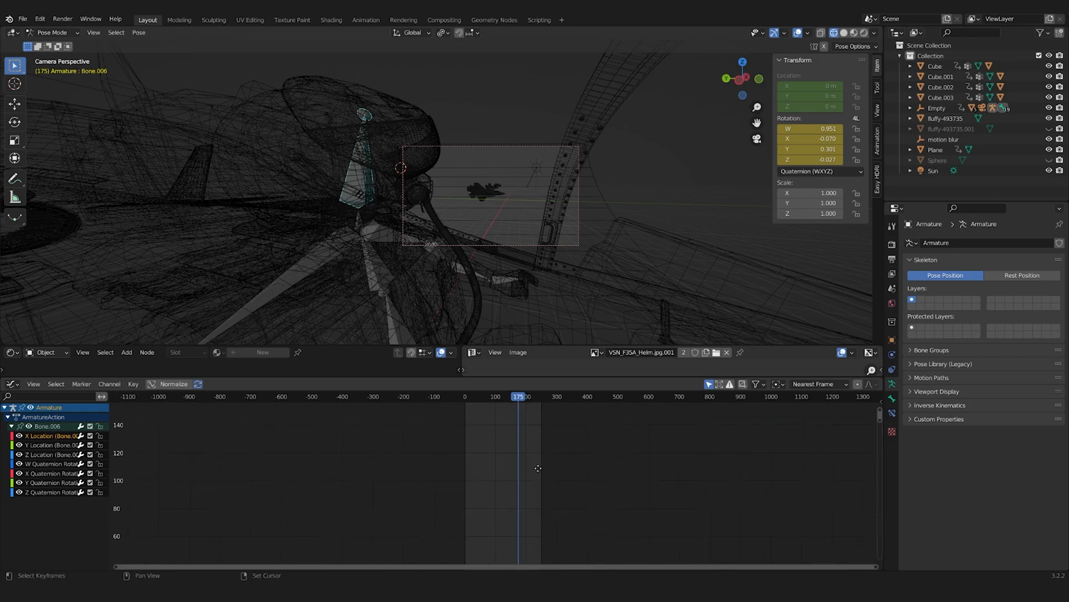
{"action": "left_click", "coordinate": [305, 396]}
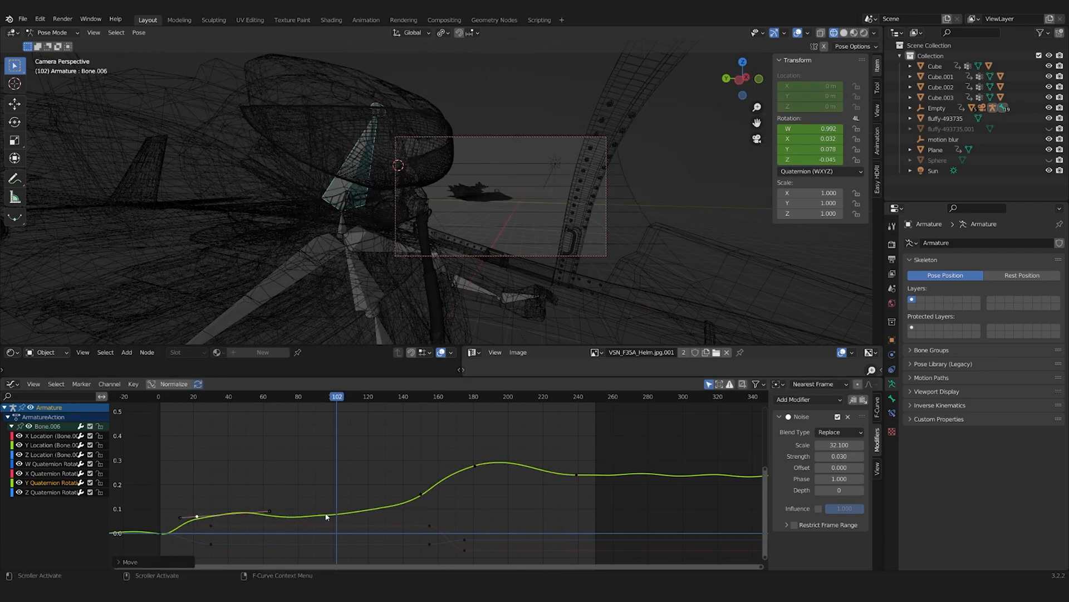
{"action": "key", "text": "space"}
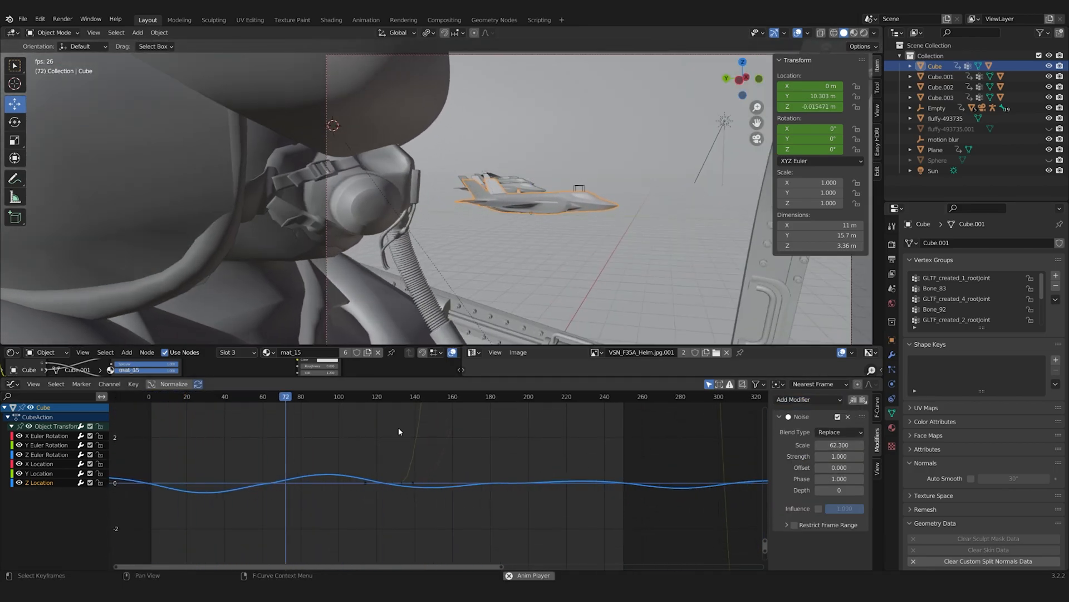
Add a Noise modifier to the jet's Y Location curve alongside the Z one.
{"action": "left_click", "coordinate": [808, 399]}
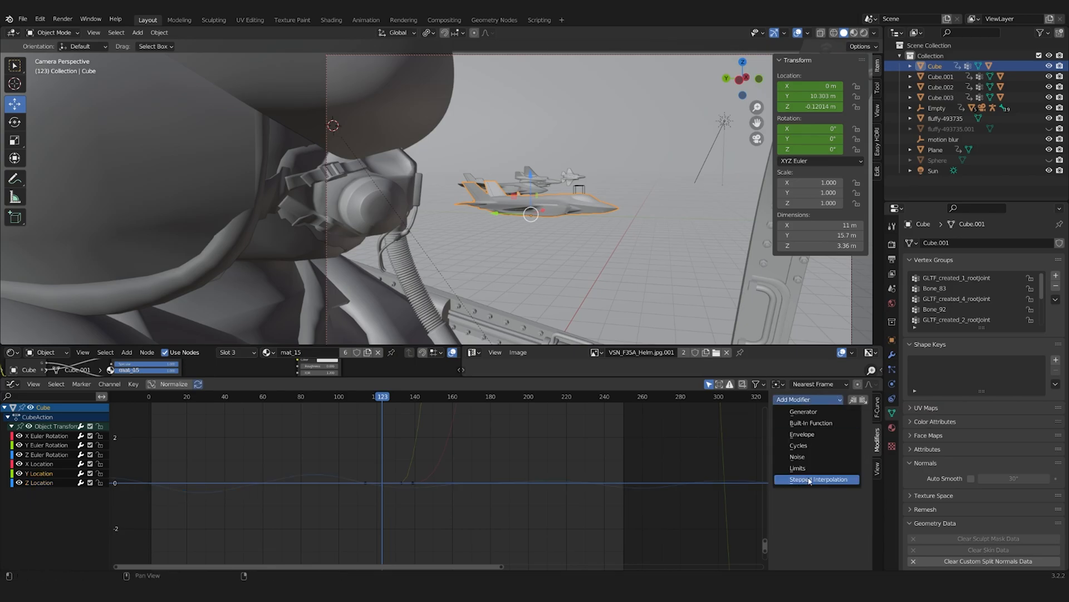
{"action": "left_click", "coordinate": [797, 456]}
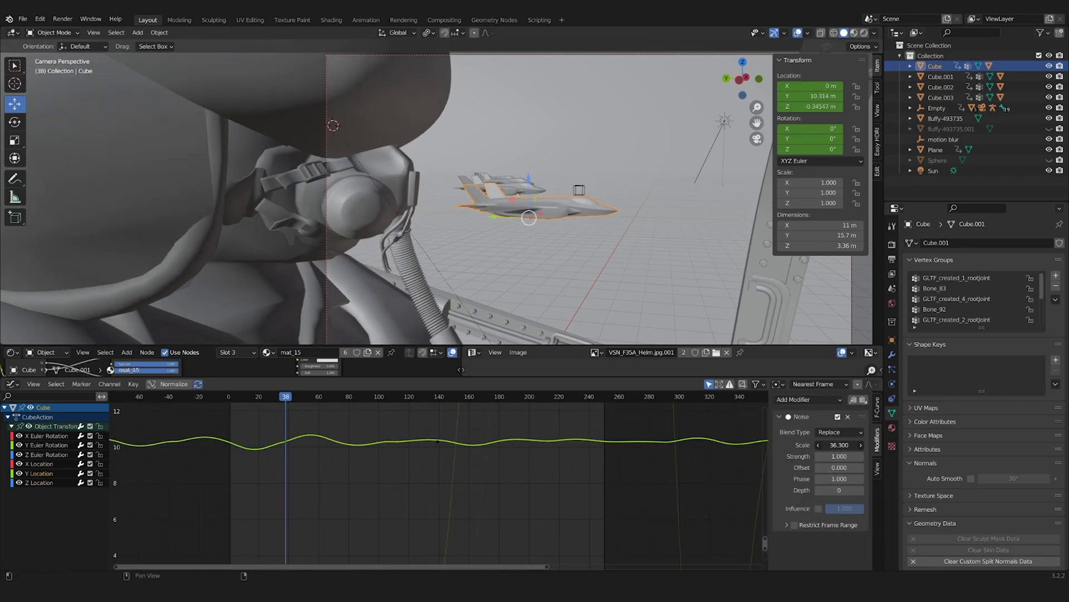
{"action": "key", "text": "space"}
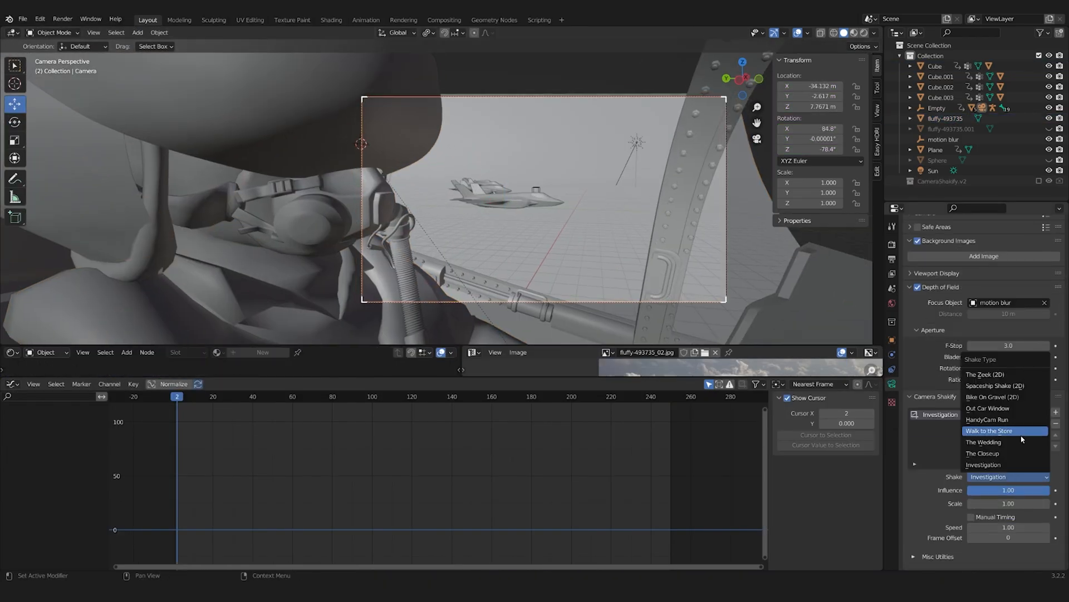
Pick the Out Car Window shake for the camera in Camera Shakify.
{"action": "left_click", "coordinate": [995, 386]}
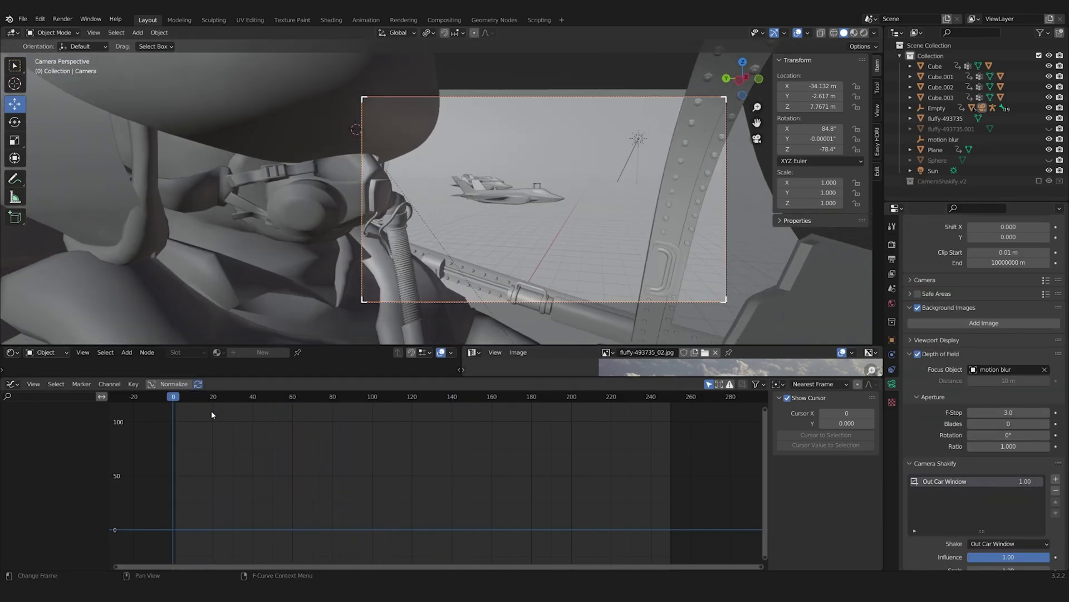
{"action": "key", "text": "space"}
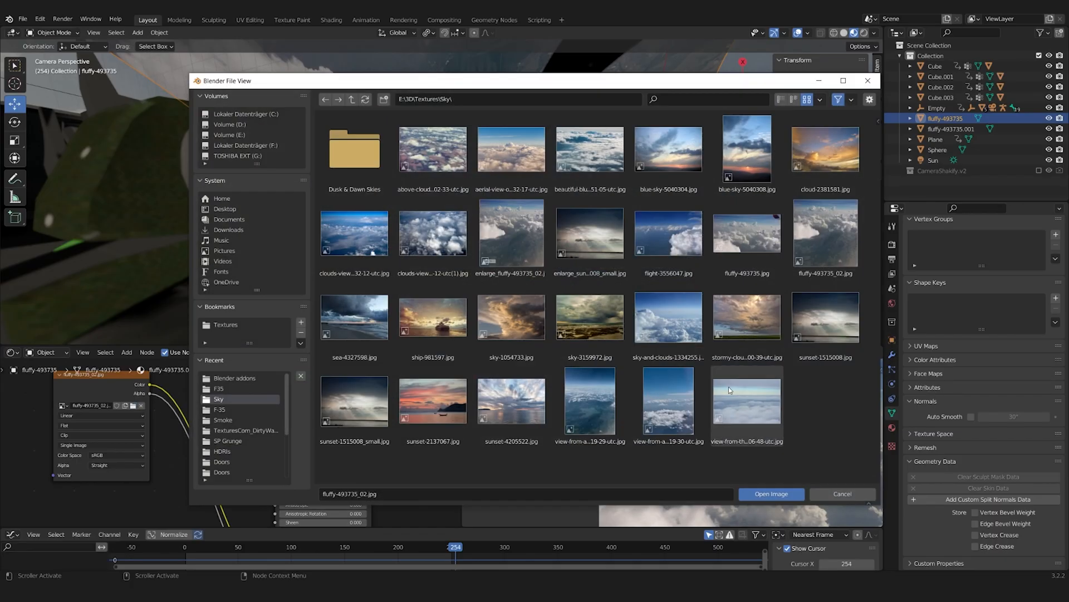
Load the graded fluffy-493735_02 photo into the sky plane's Image Texture and scrub frames to preview the jets-over-clouds render.
{"action": "left_click", "coordinate": [770, 493]}
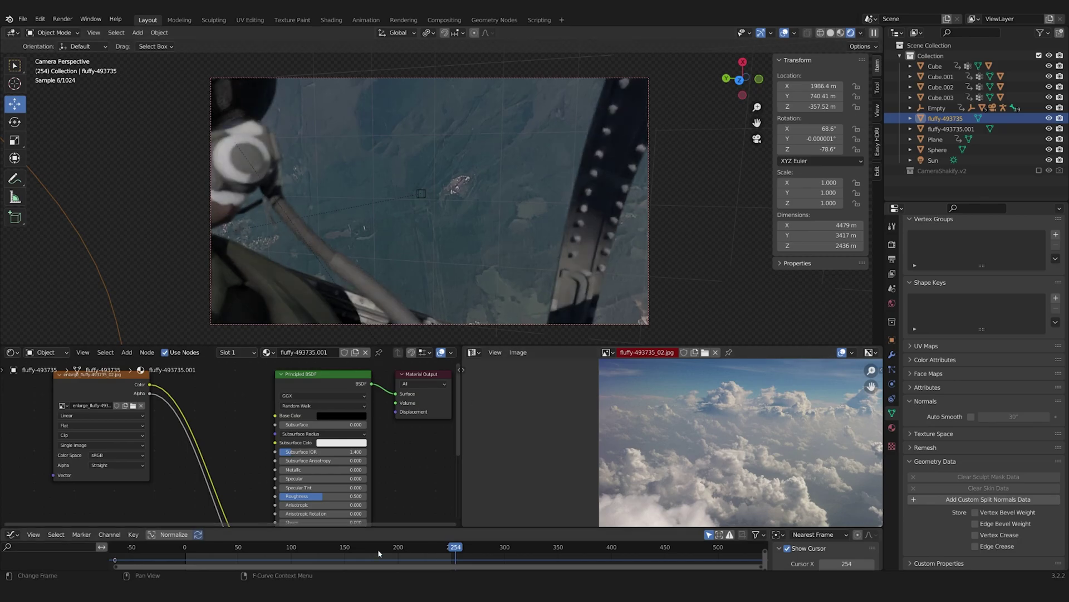
{"action": "left_click", "coordinate": [449, 546]}
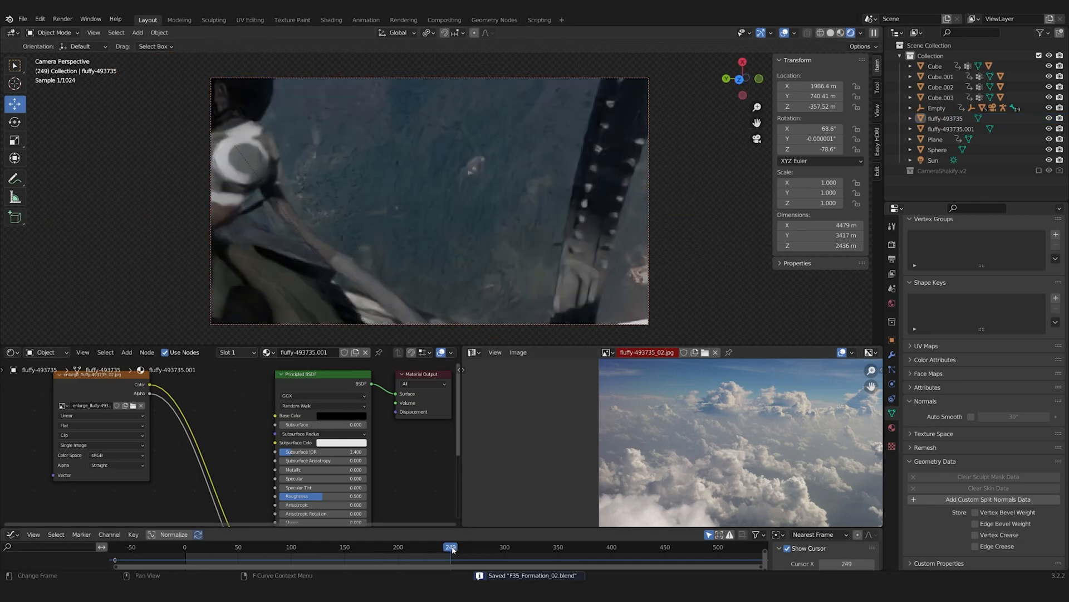
{"action": "left_click", "coordinate": [351, 546]}
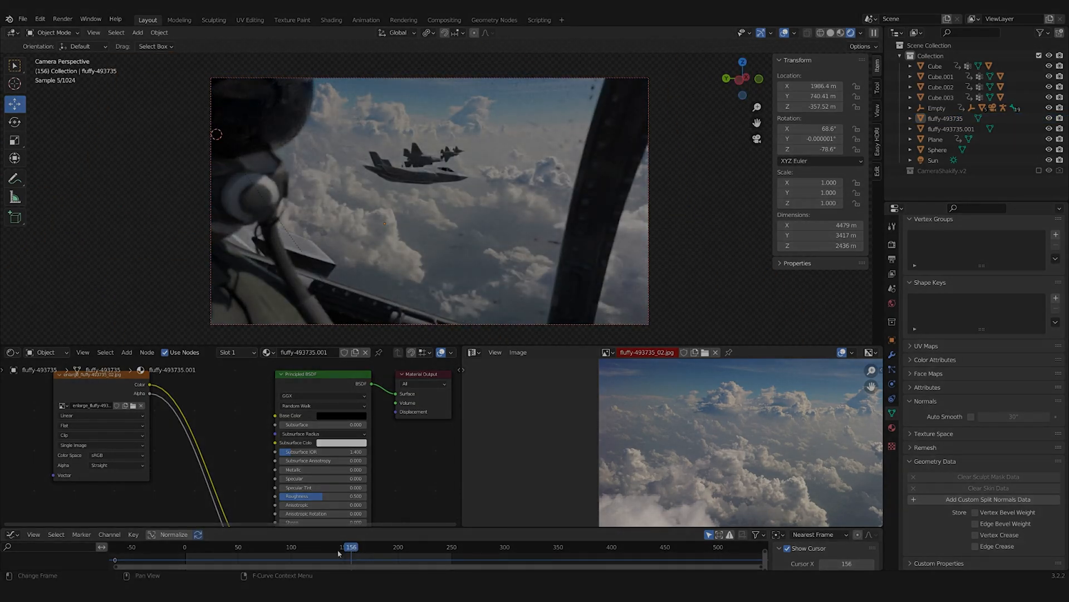